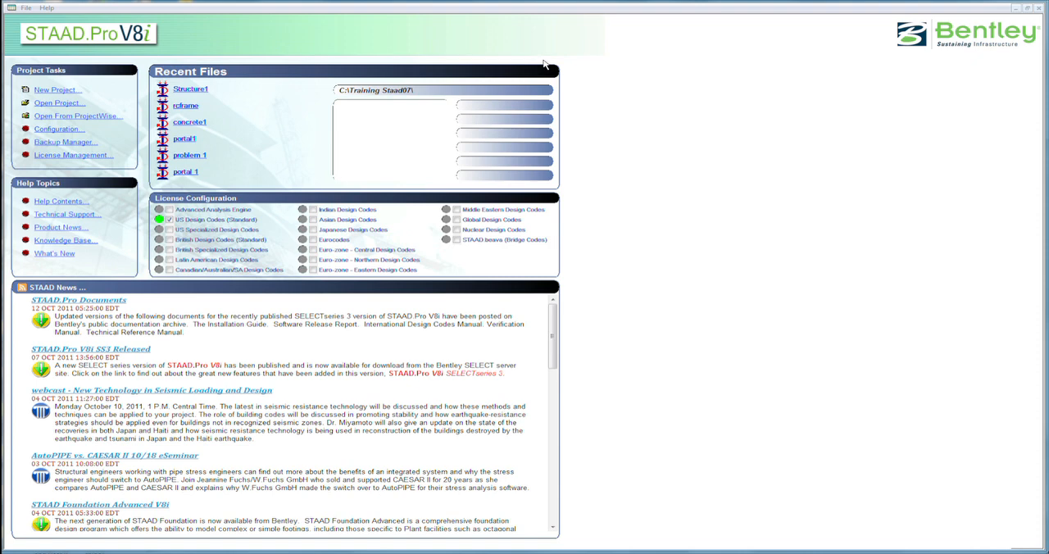
mouse_move(168, 135)
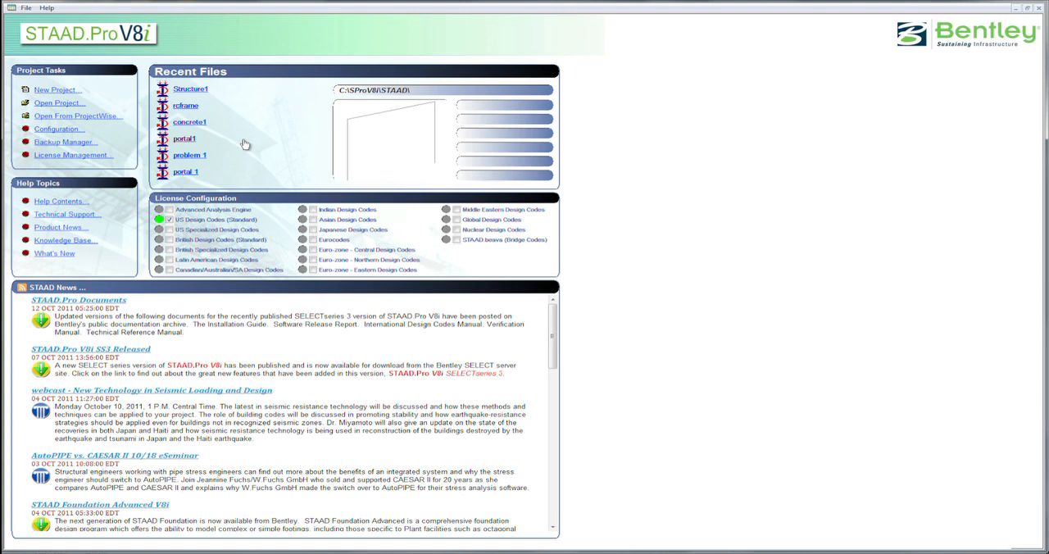
mouse_move(290, 149)
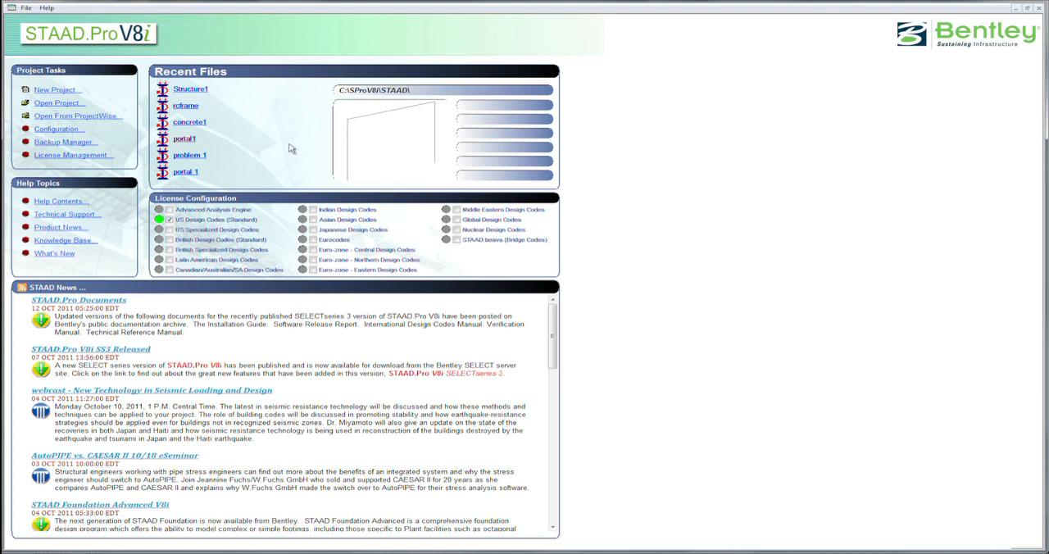
mouse_move(782, 185)
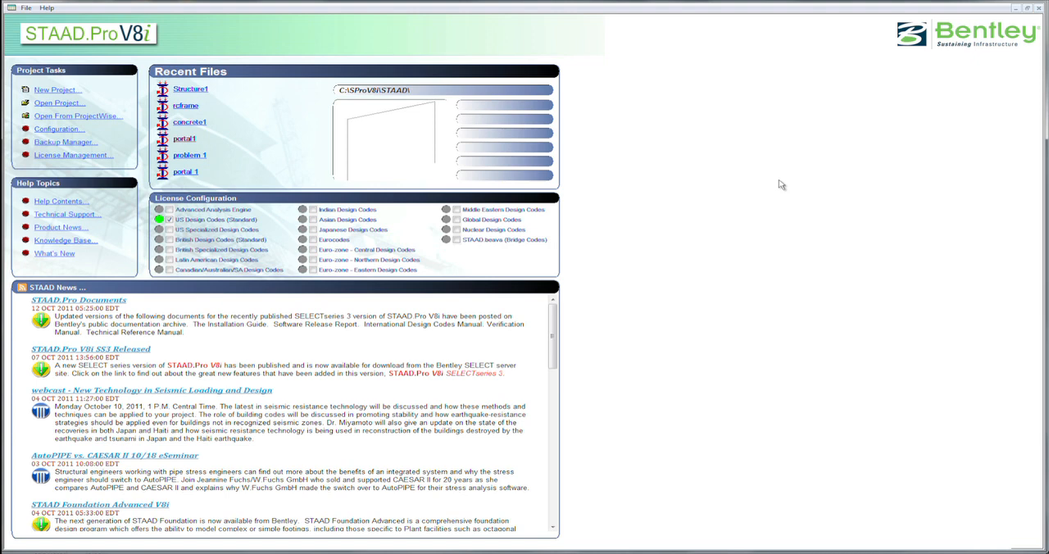
mouse_move(286, 104)
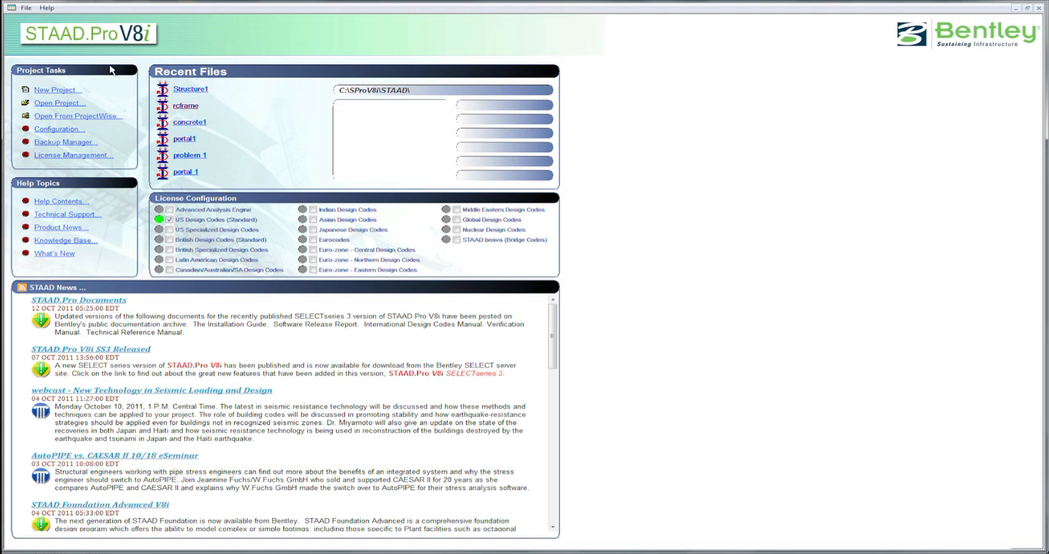
mouse_move(42, 159)
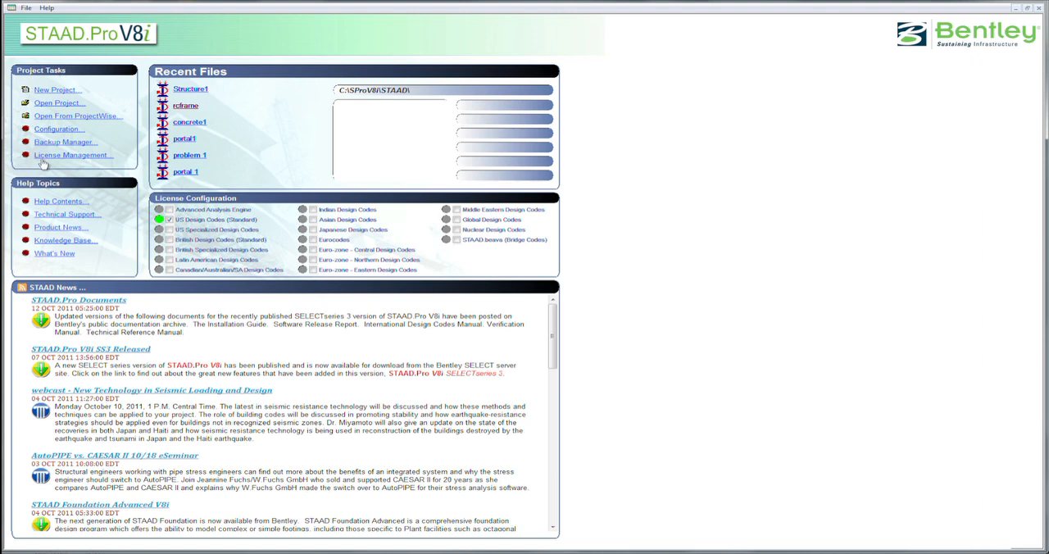
mouse_move(69, 261)
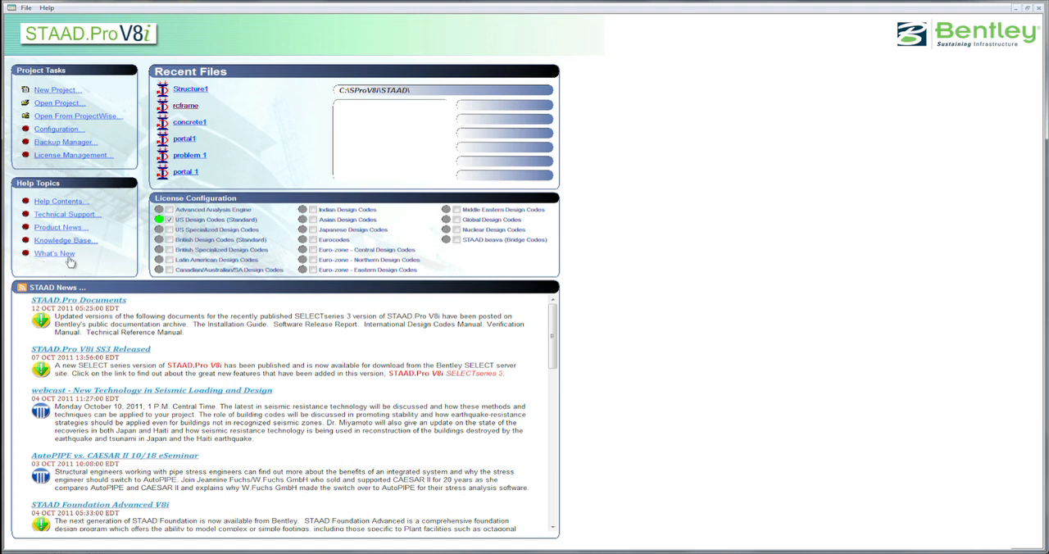
mouse_move(258, 184)
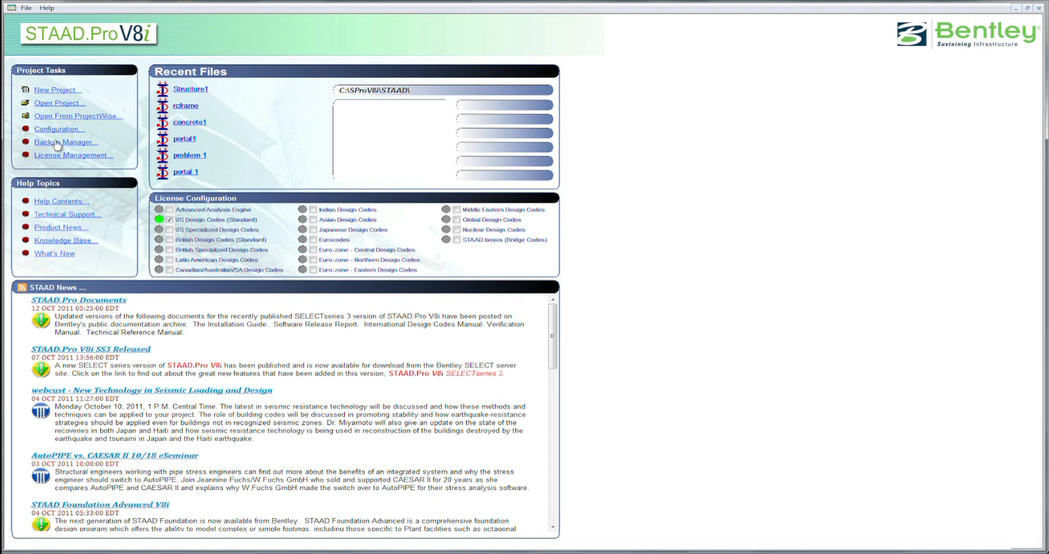
mouse_move(68, 87)
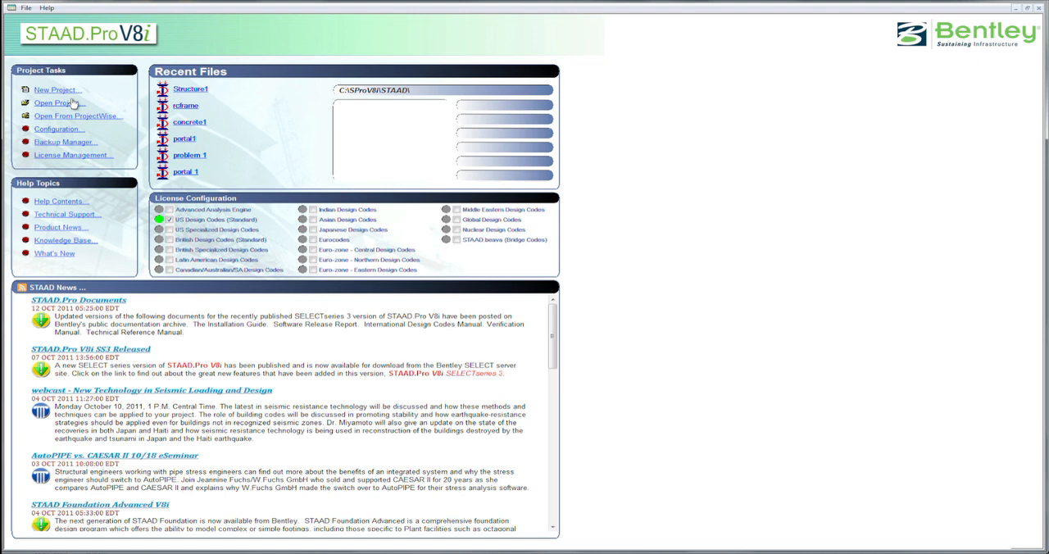
mouse_move(86, 116)
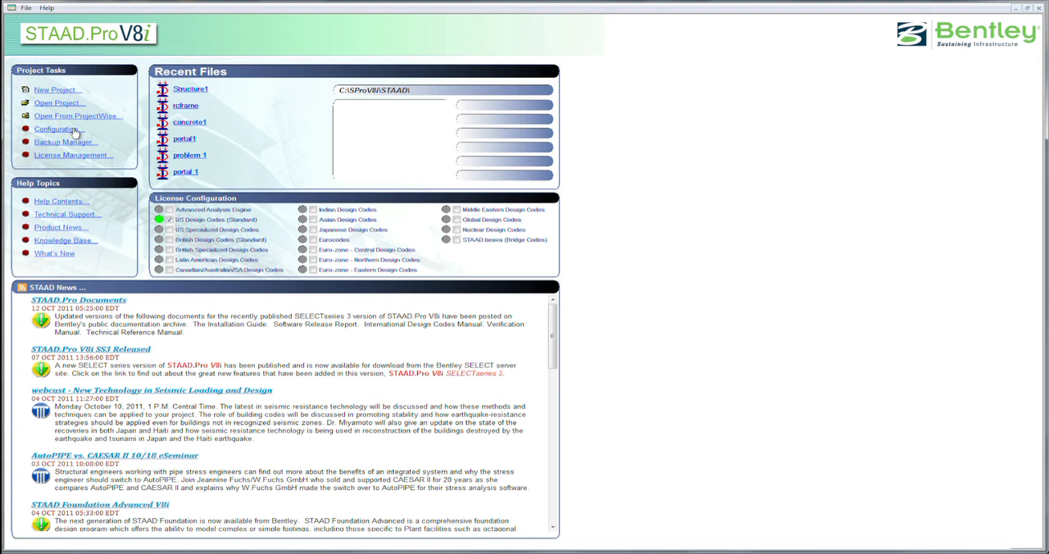
mouse_move(73, 139)
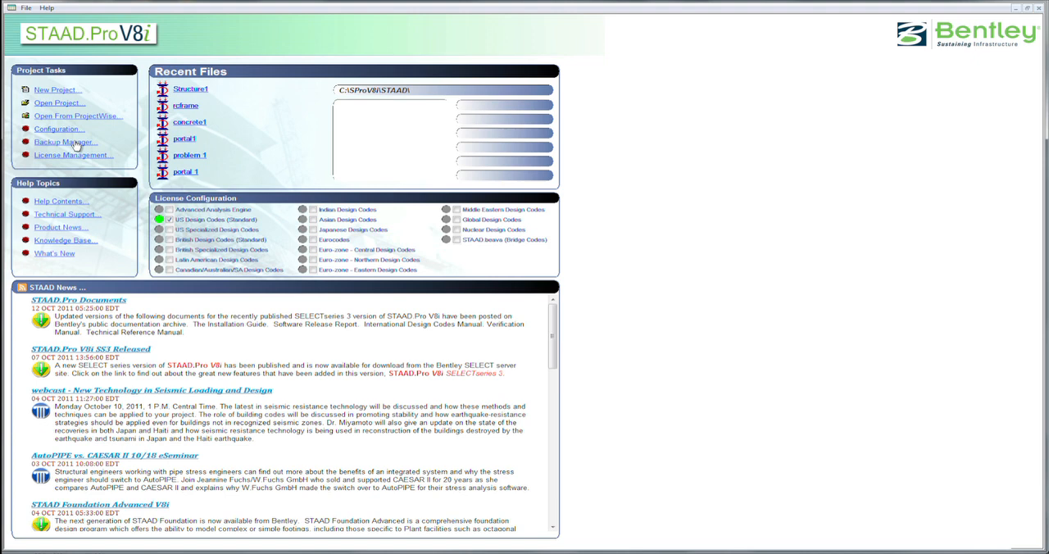
mouse_move(75, 157)
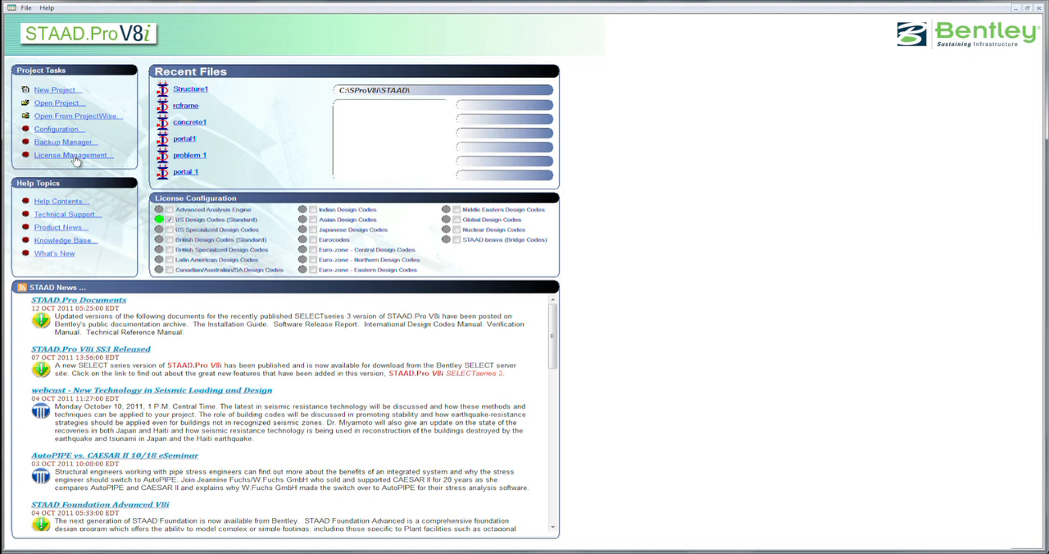
mouse_move(93, 186)
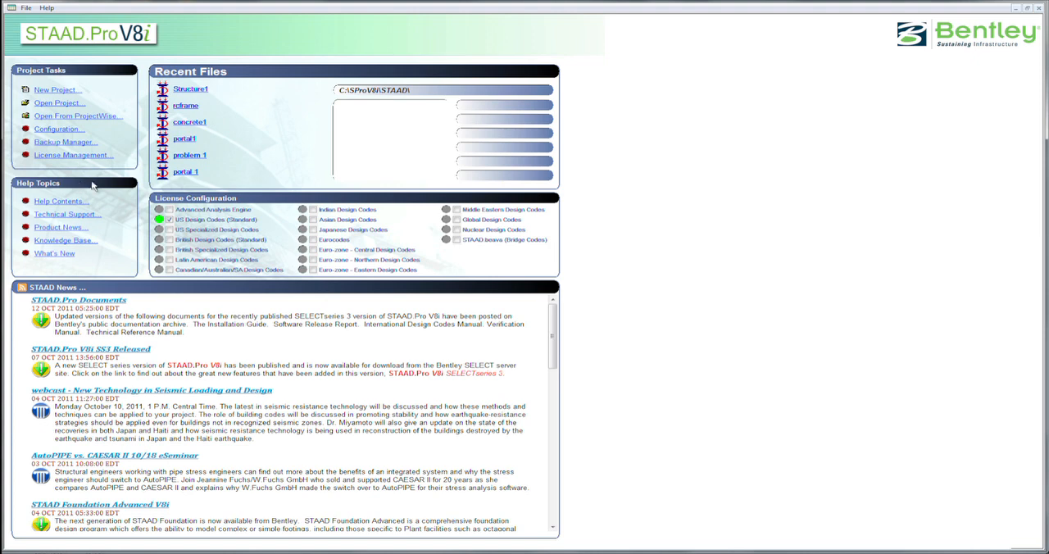
mouse_move(124, 204)
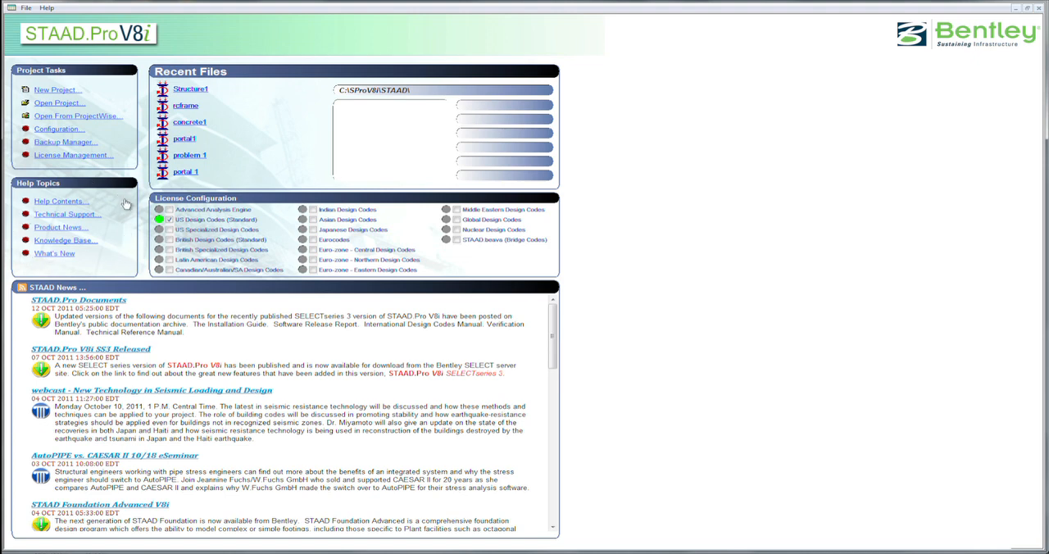
mouse_move(57, 267)
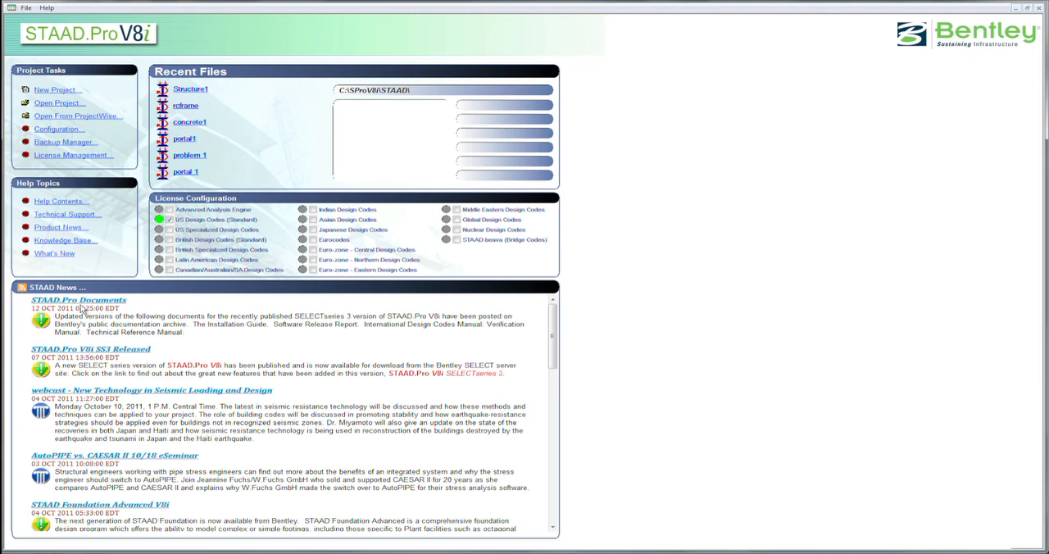
mouse_move(22, 387)
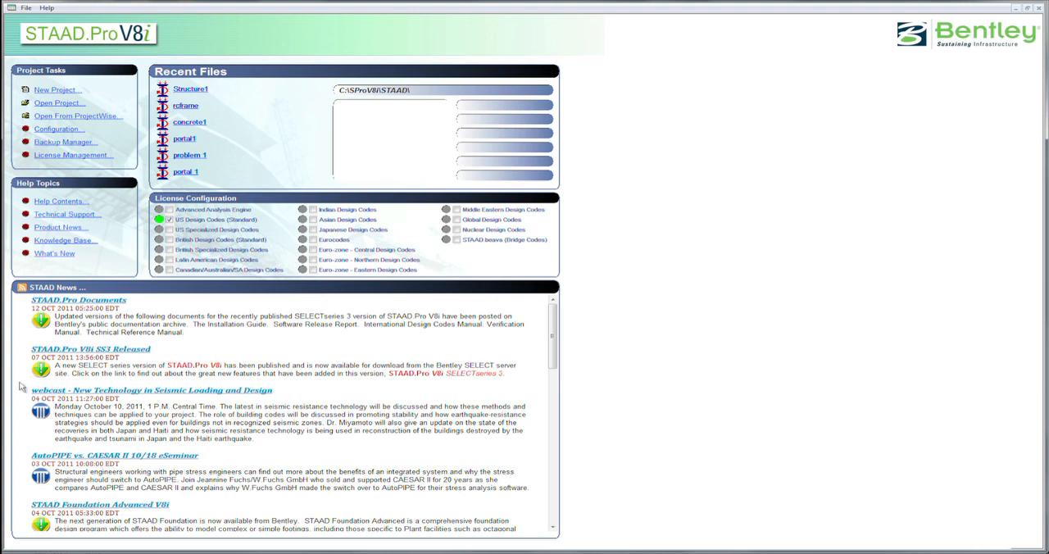
mouse_move(80, 318)
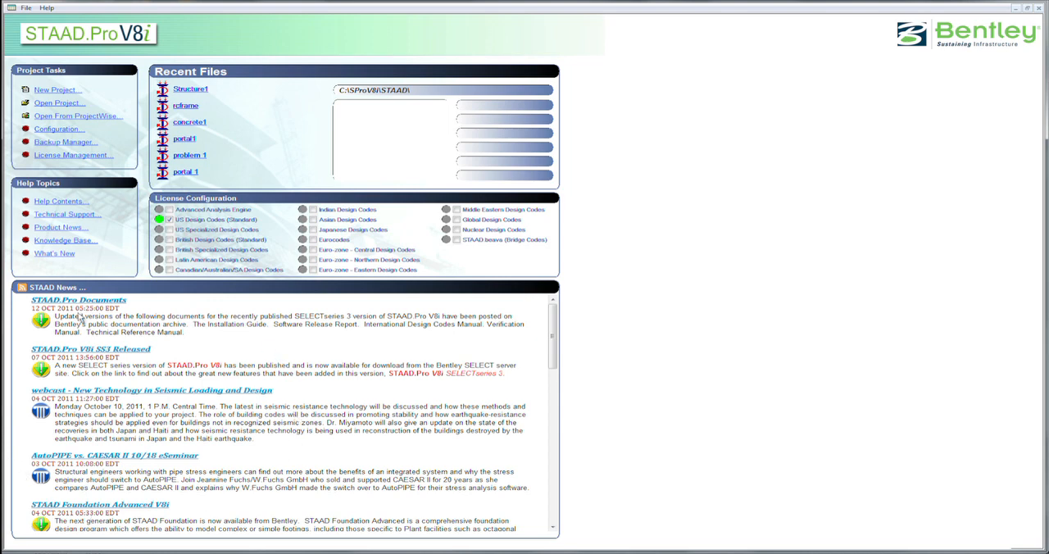
mouse_move(224, 444)
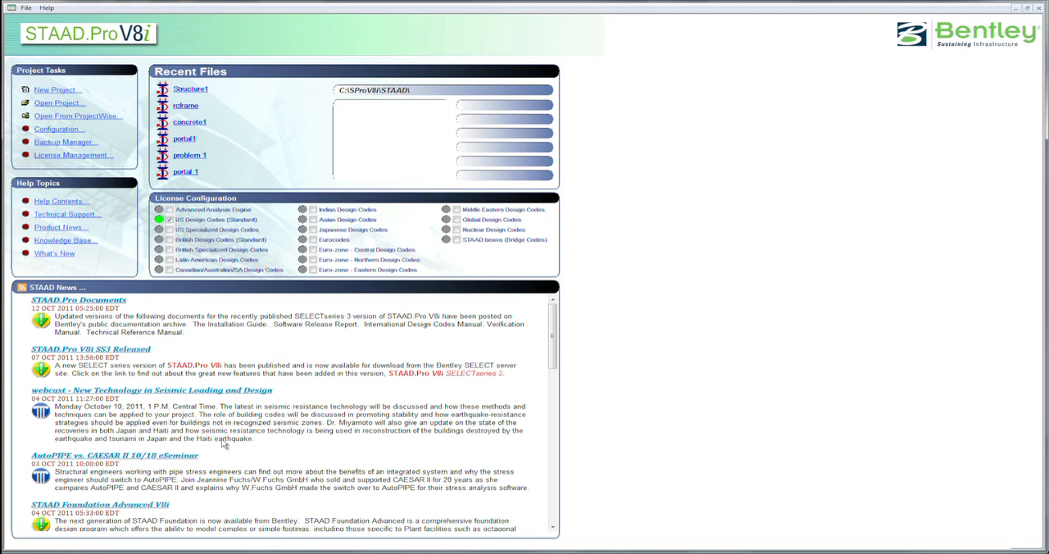
mouse_move(212, 379)
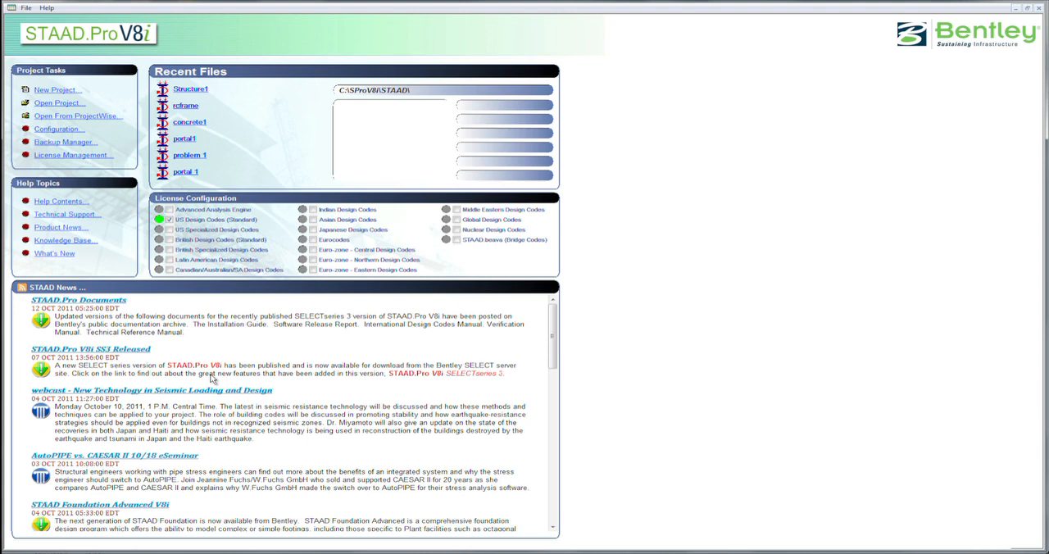
mouse_move(270, 214)
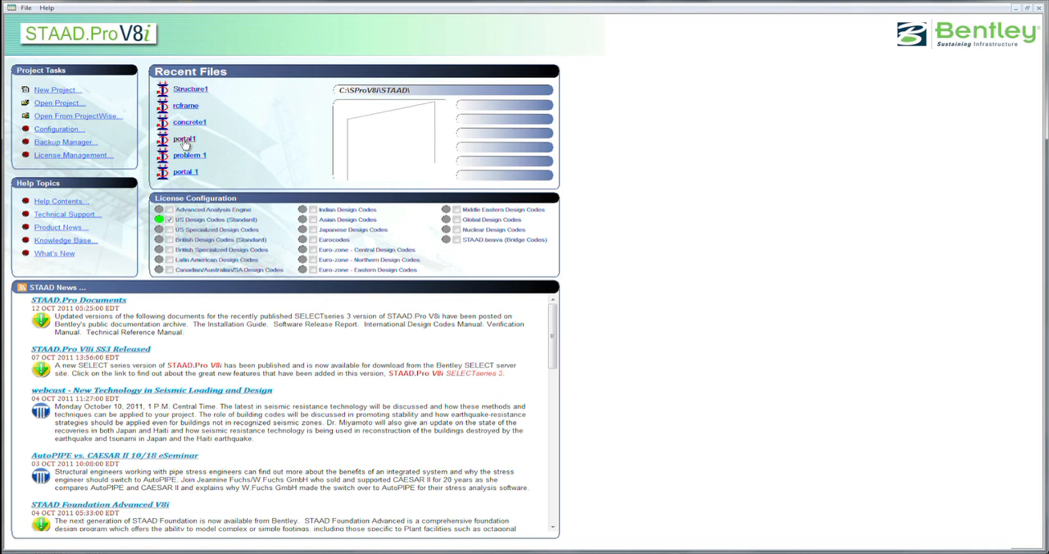
mouse_move(229, 208)
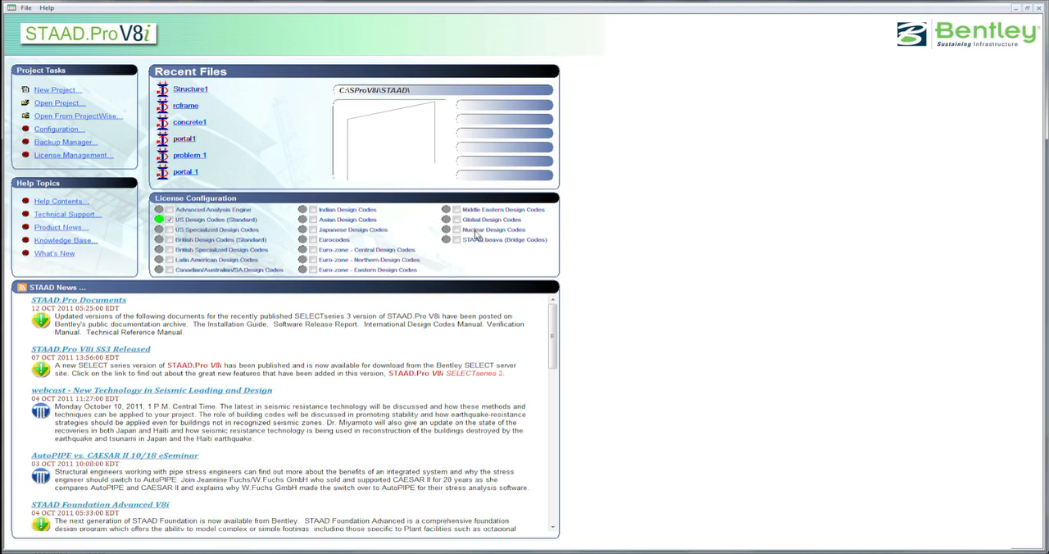
mouse_move(358, 272)
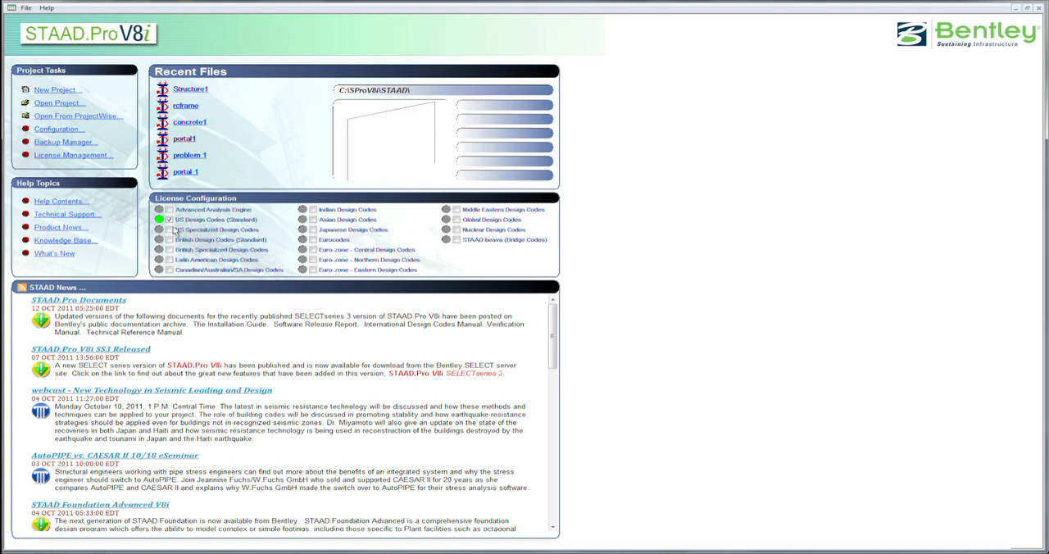
mouse_move(252, 222)
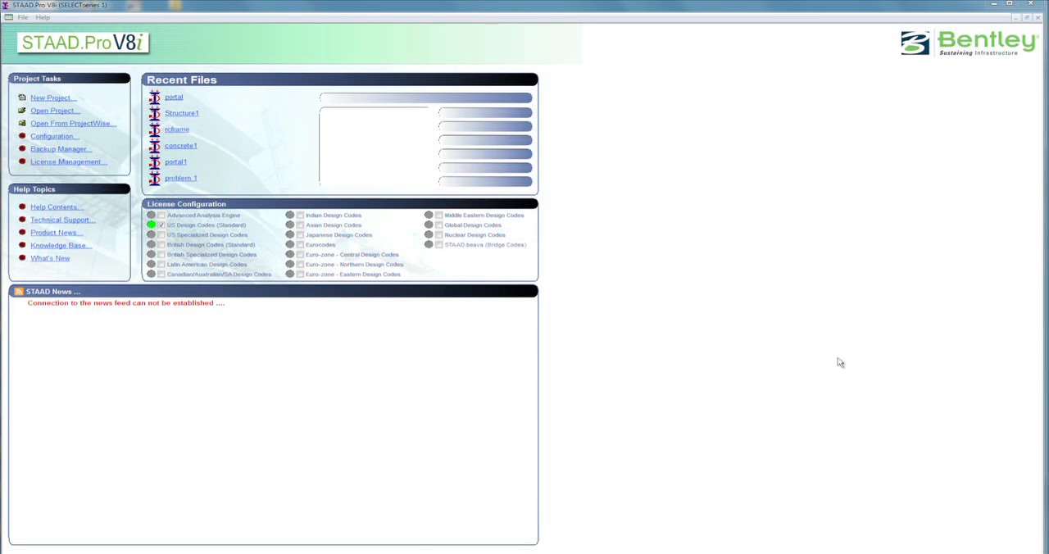
mouse_move(88, 320)
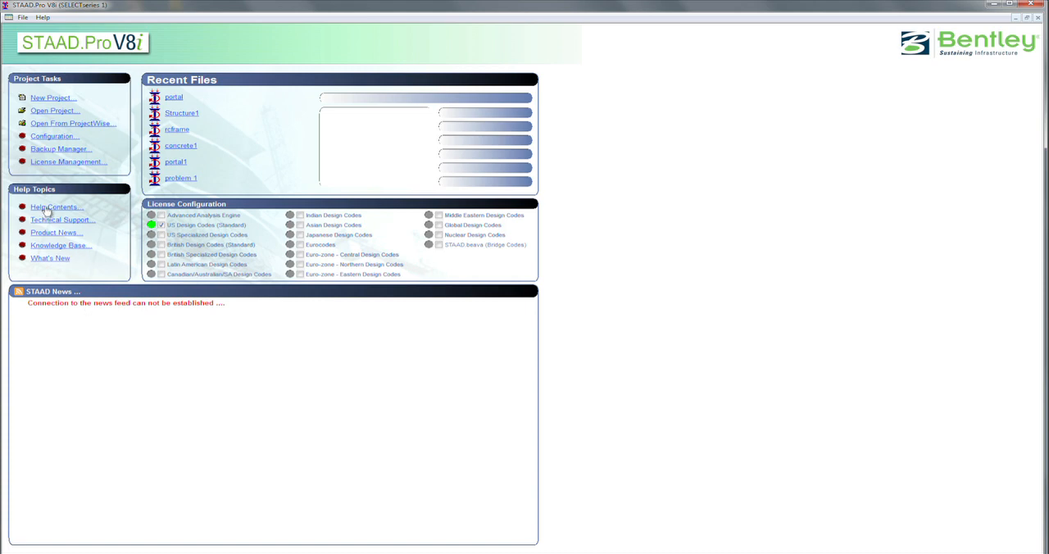
Open Help Contents, enlarge the Help window, and expand Application Examples
left_click(55, 207)
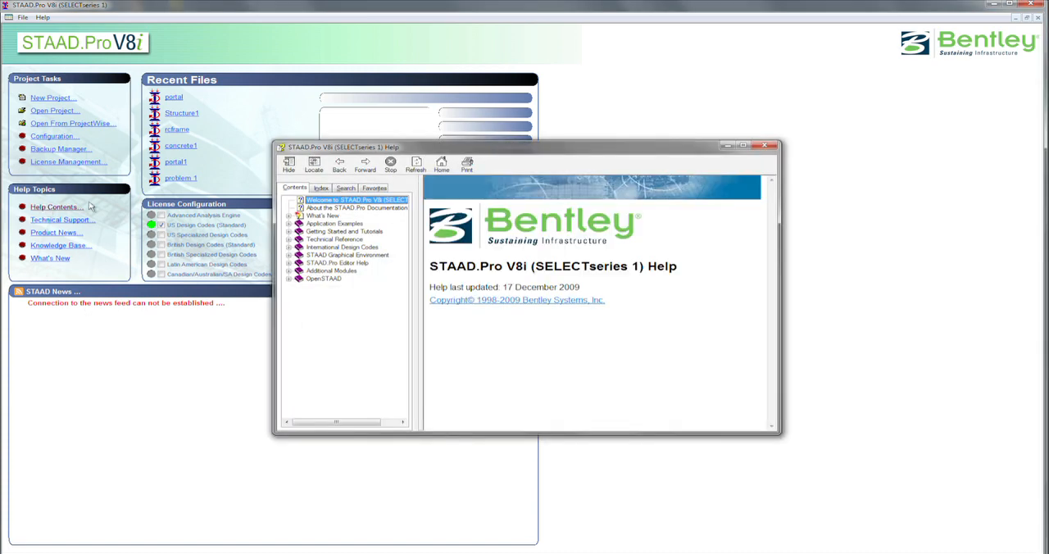
mouse_move(525, 230)
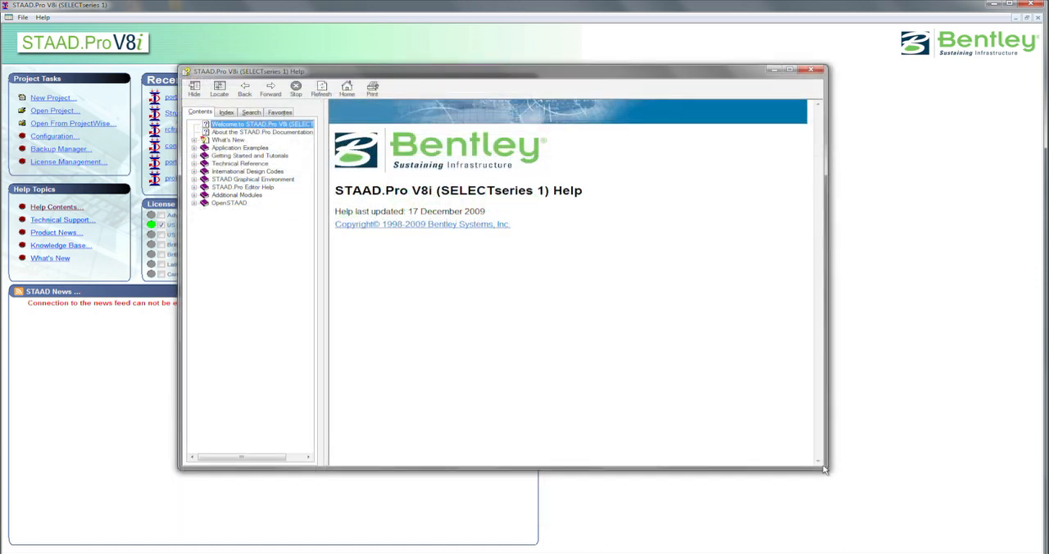
left_click_drag(824, 469, 859, 508)
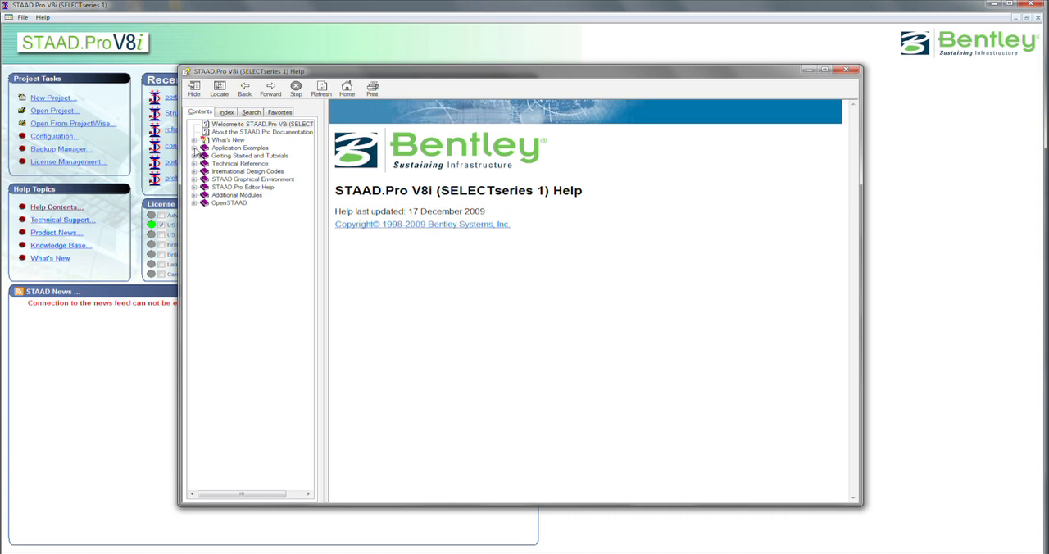
left_click(195, 147)
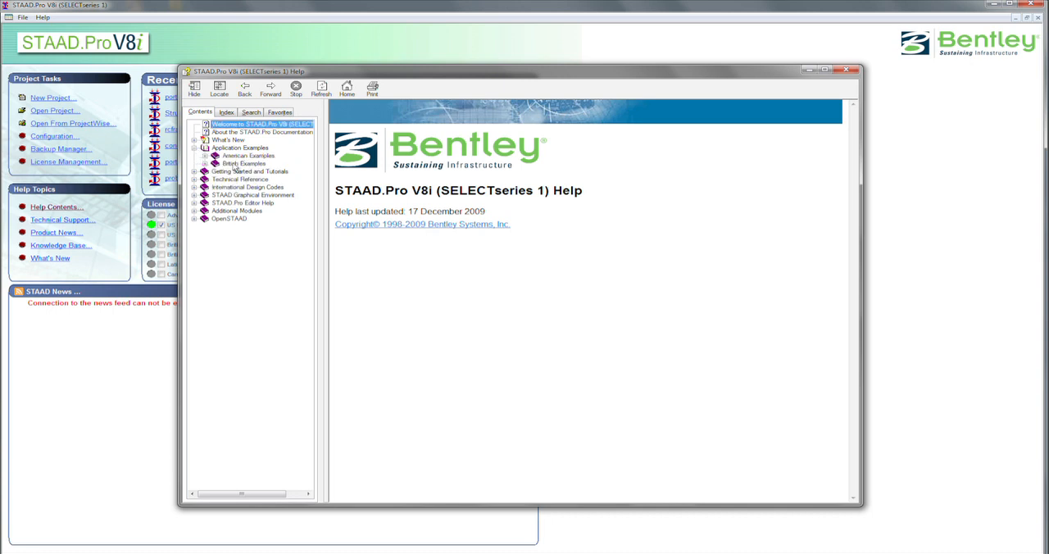
mouse_move(233, 164)
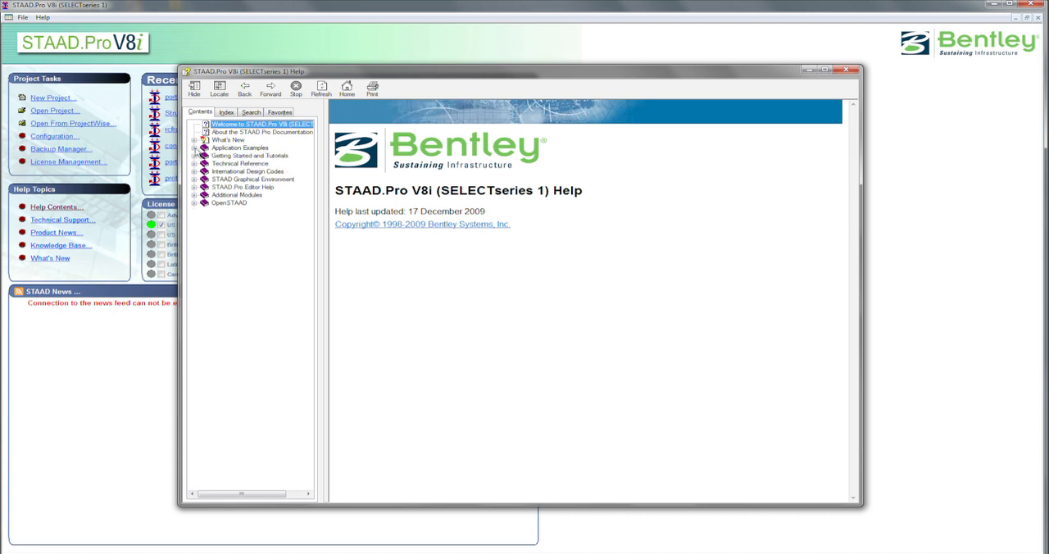
Expand Getting Started and Tutorials, Part I, Part II, and Tutorial Problem 1 sections
left_click(195, 155)
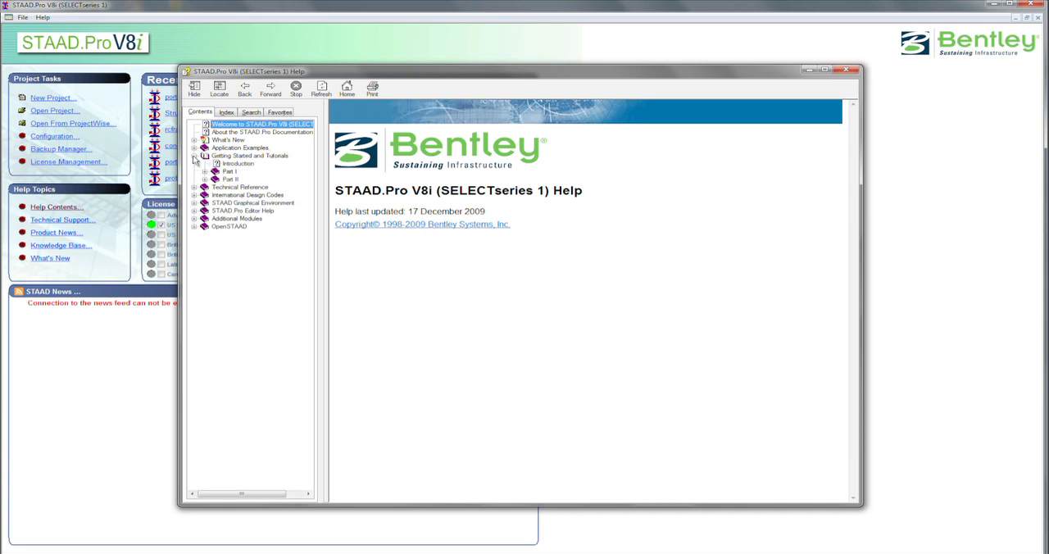
mouse_move(254, 168)
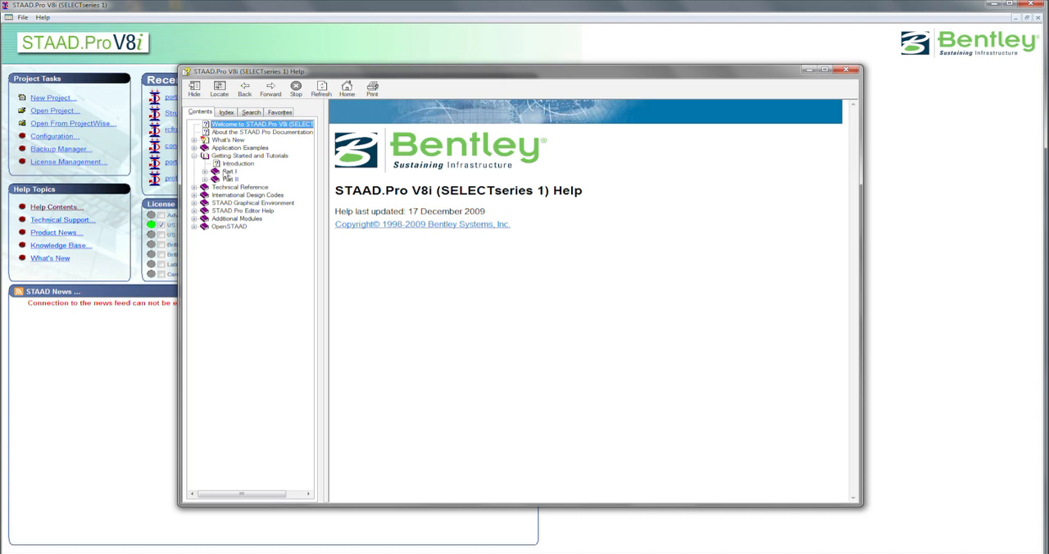
left_click(207, 171)
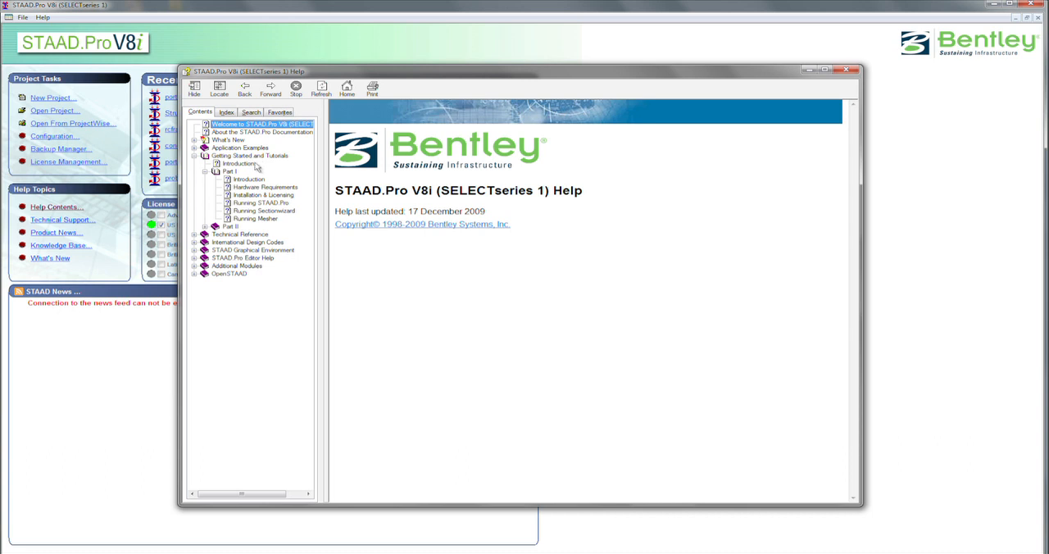
mouse_move(260, 194)
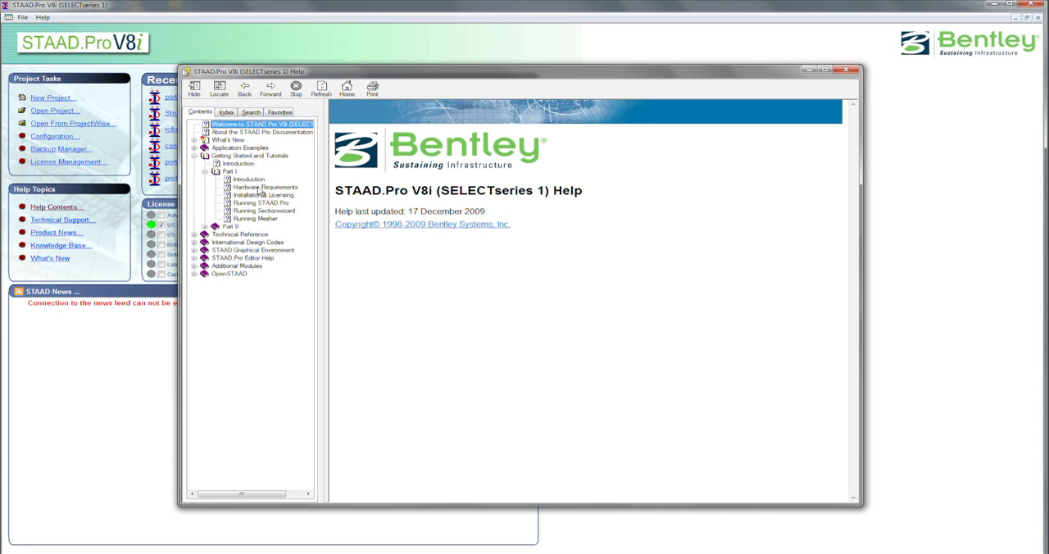
mouse_move(261, 204)
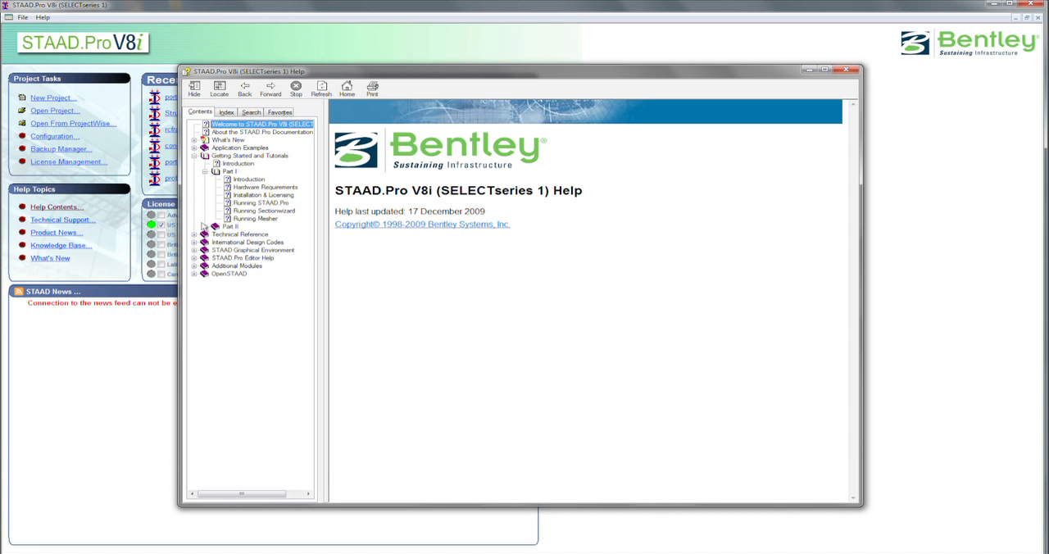
left_click(205, 227)
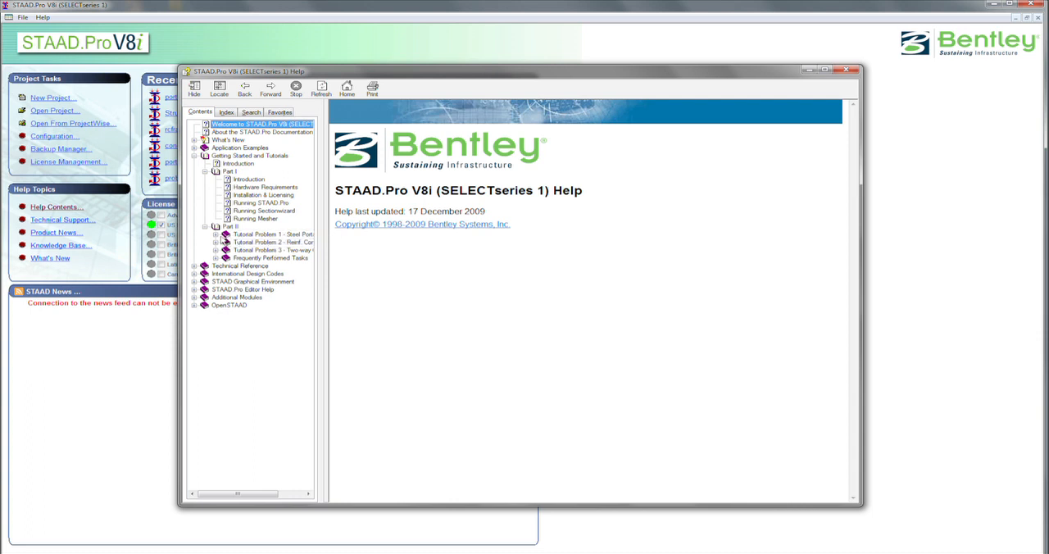
left_click(219, 234)
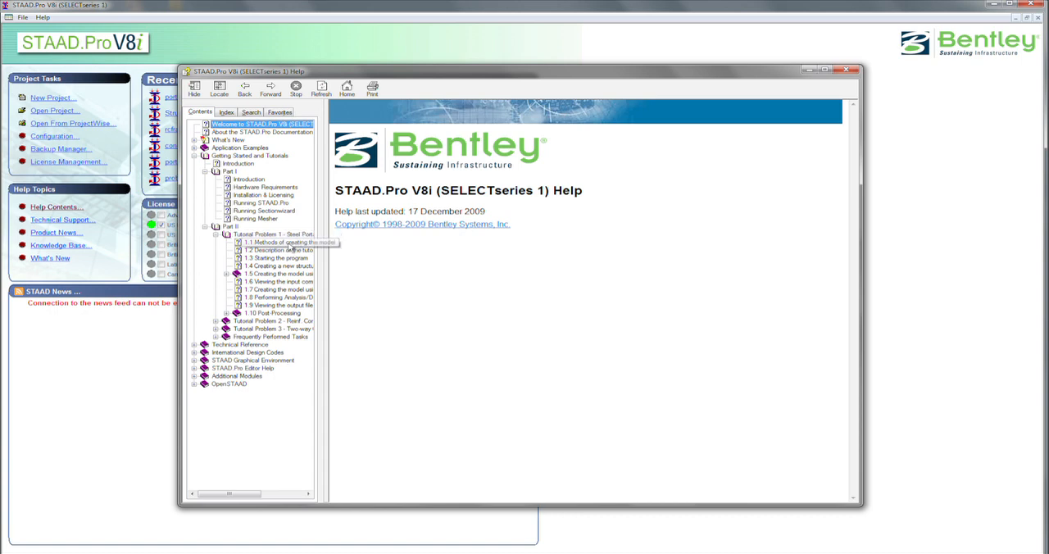
Display the help topic '1.1 Methods of creating the model'
left_click(283, 242)
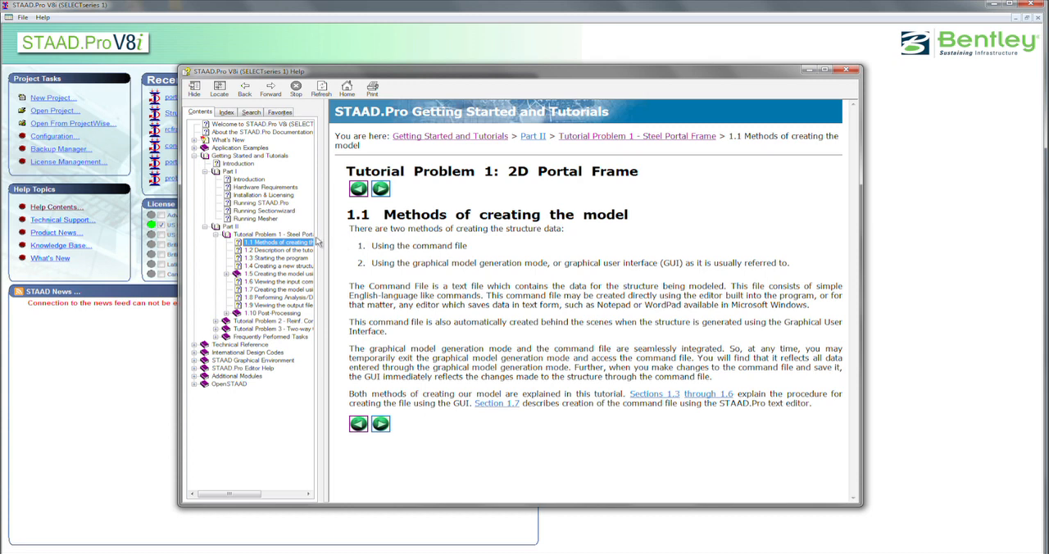
left_click(274, 242)
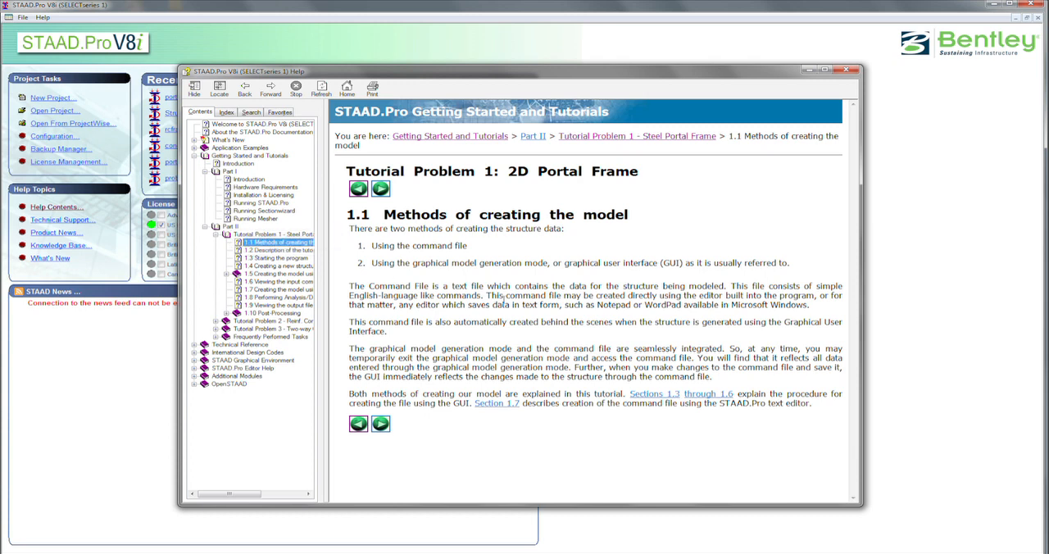
mouse_move(410, 276)
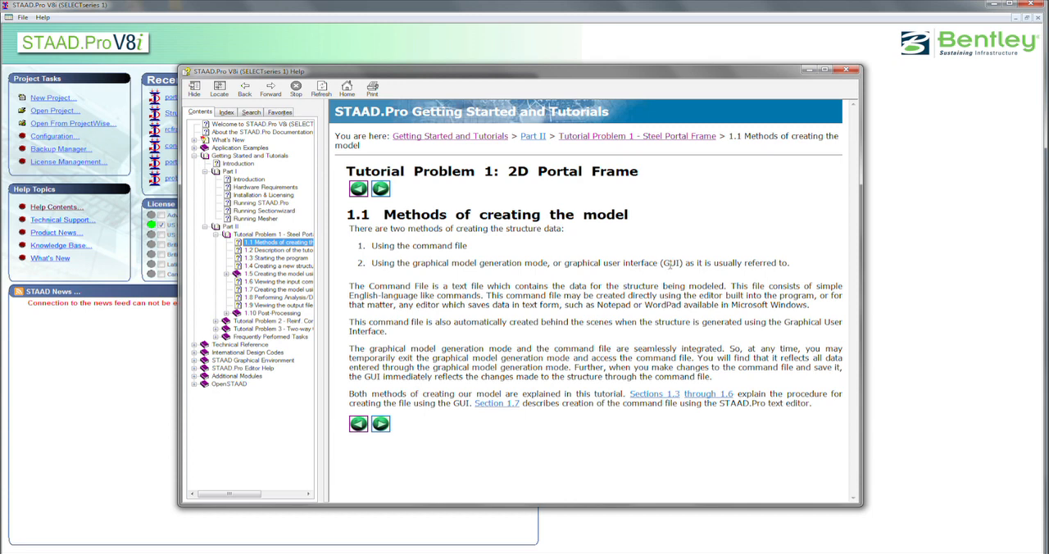
mouse_move(521, 274)
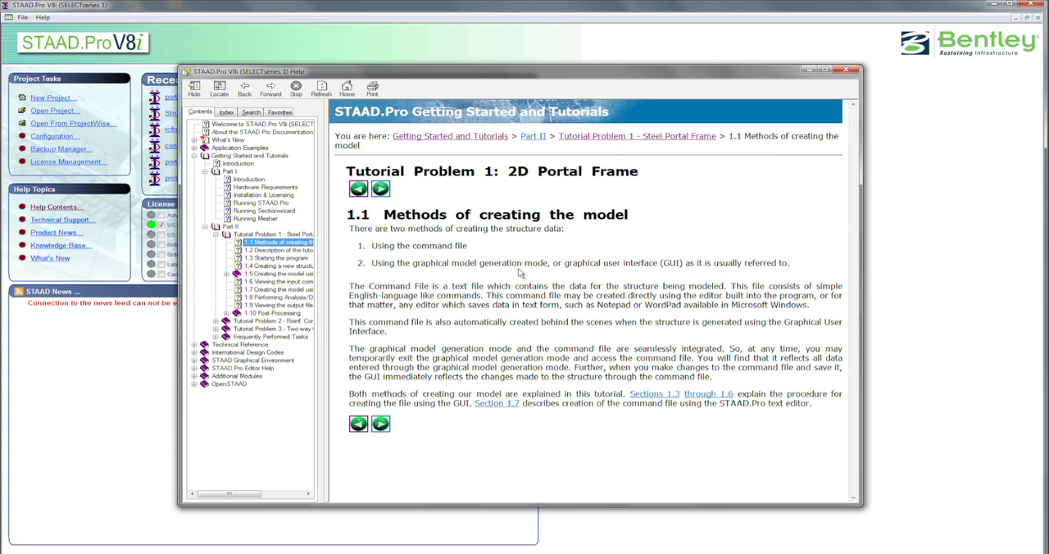
mouse_move(520, 273)
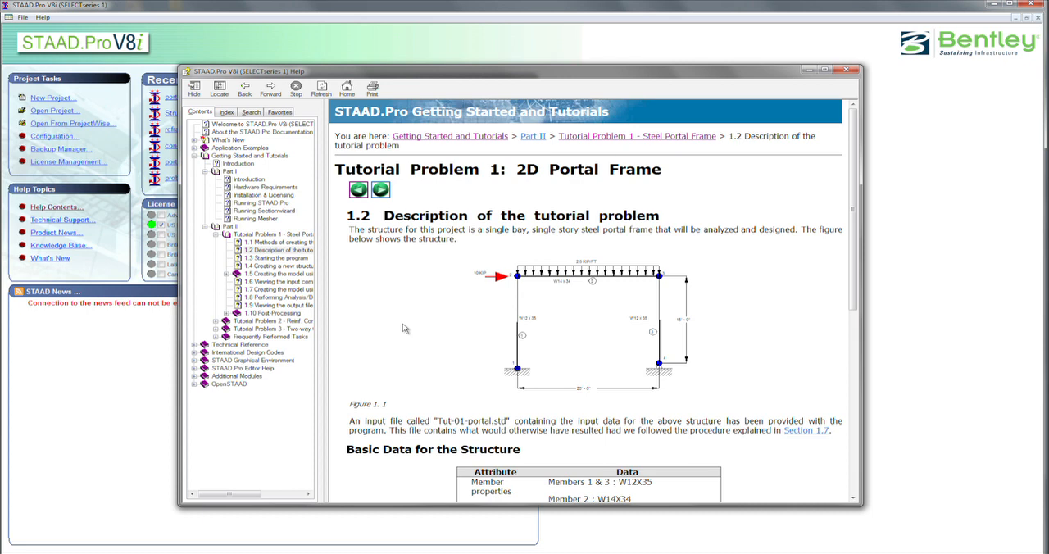
mouse_move(653, 392)
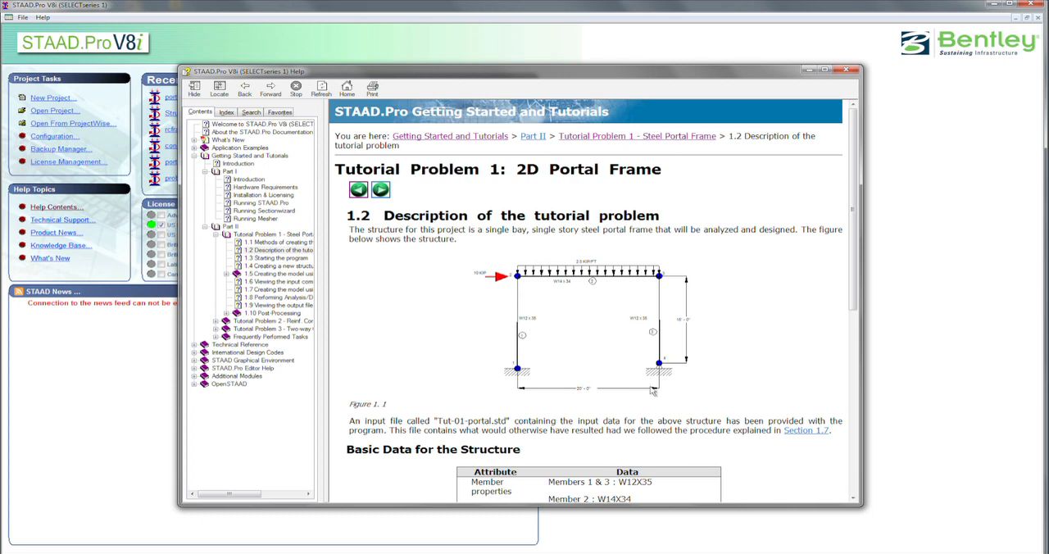
mouse_move(538, 387)
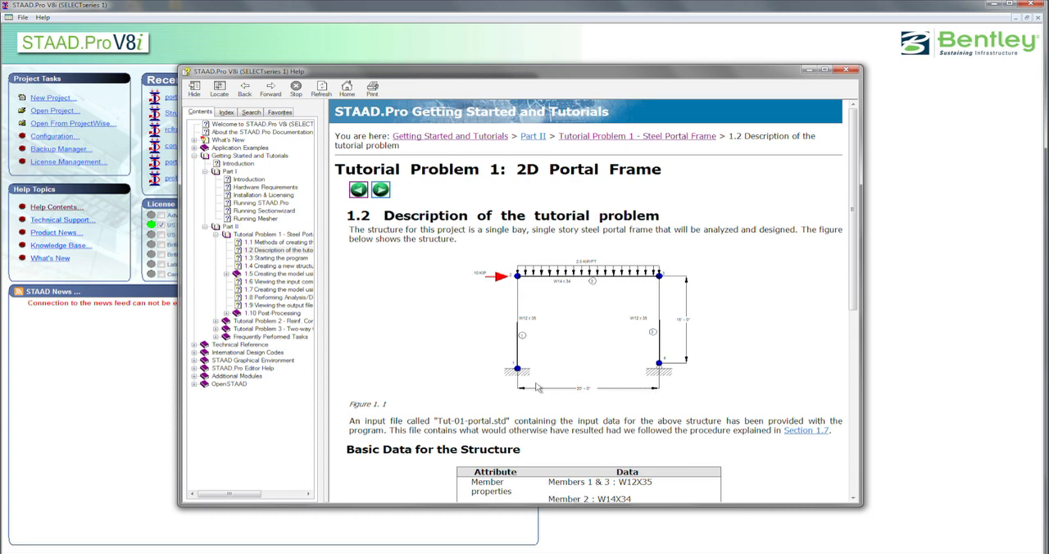
mouse_move(647, 284)
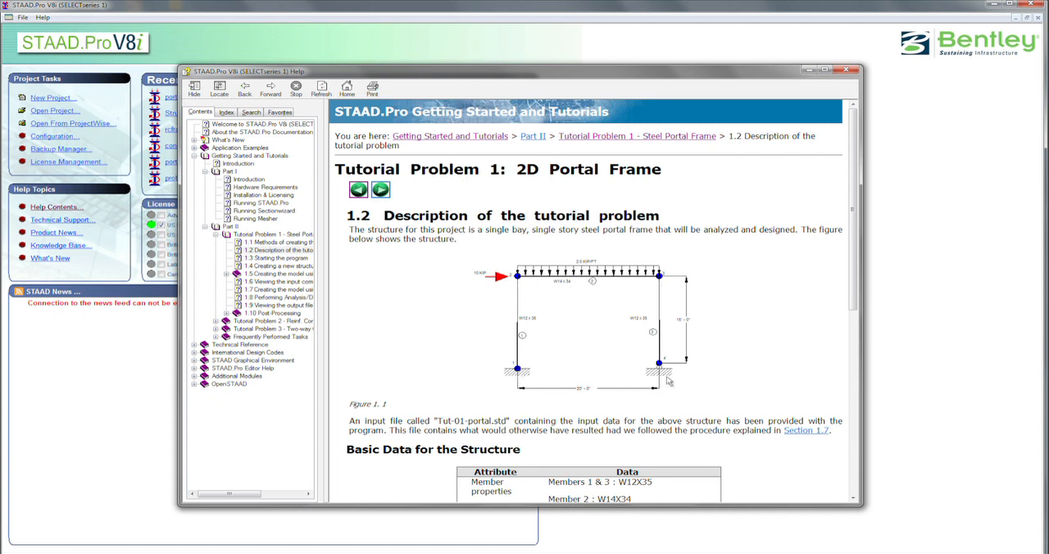
mouse_move(633, 344)
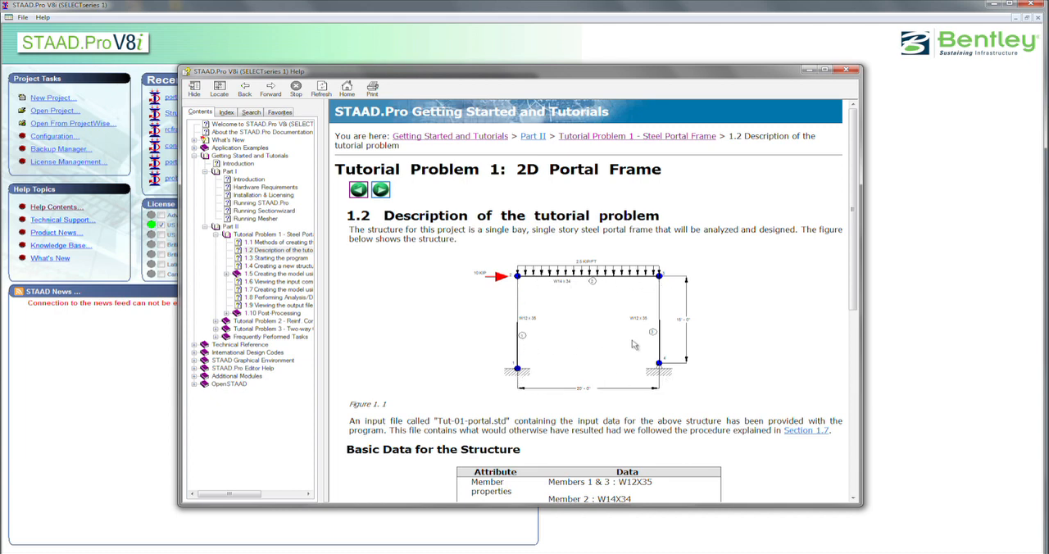
mouse_move(664, 345)
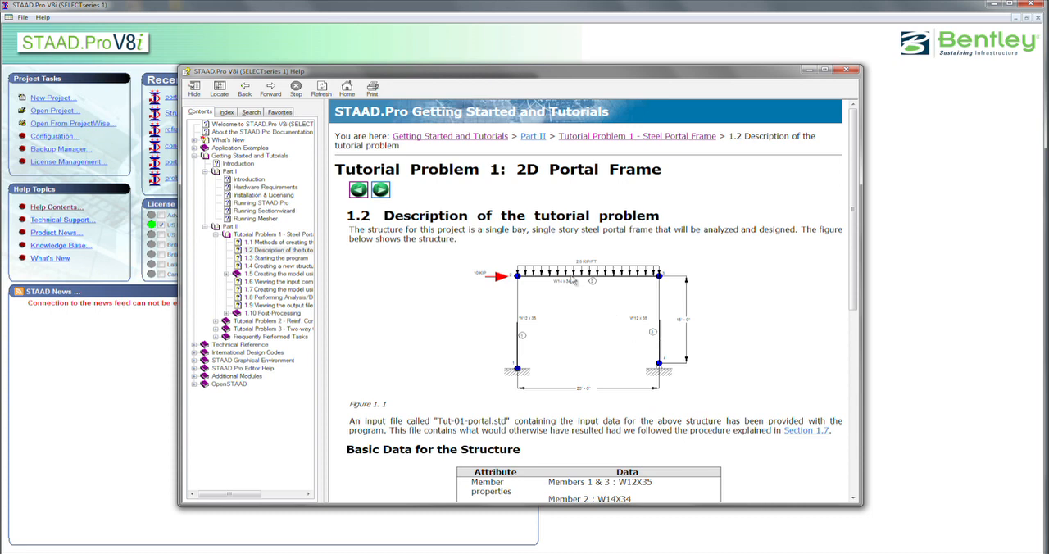
mouse_move(574, 323)
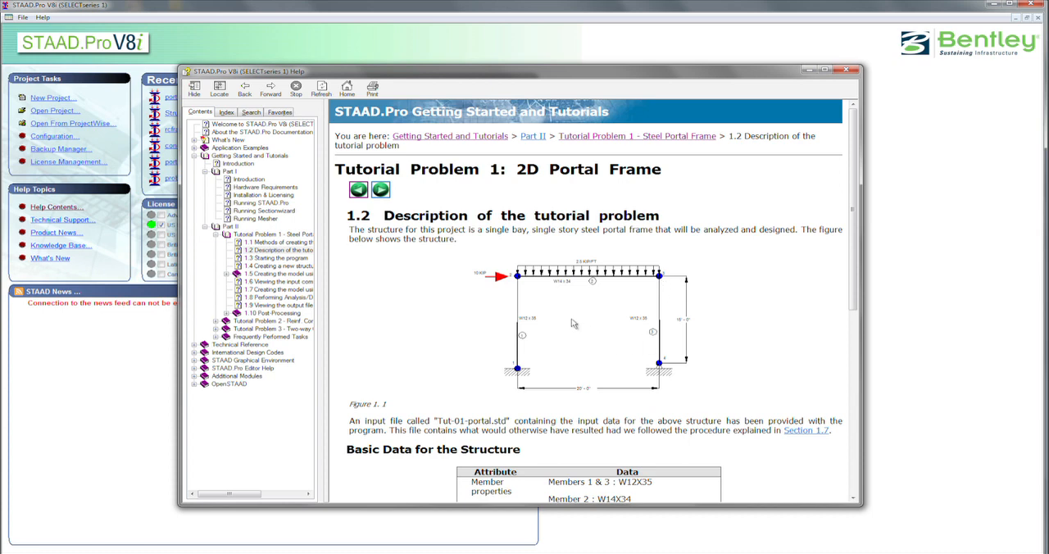
mouse_move(530, 329)
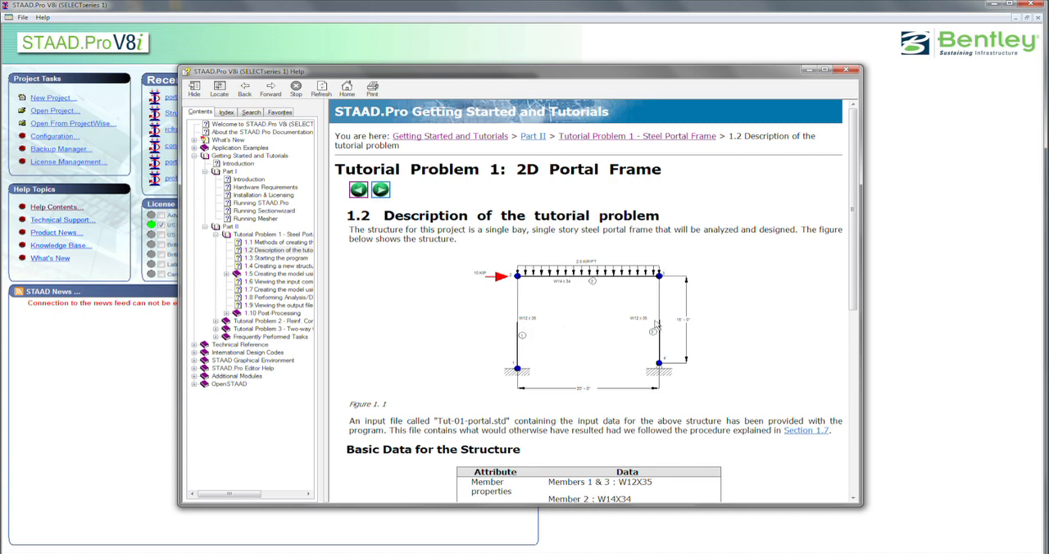
mouse_move(655, 325)
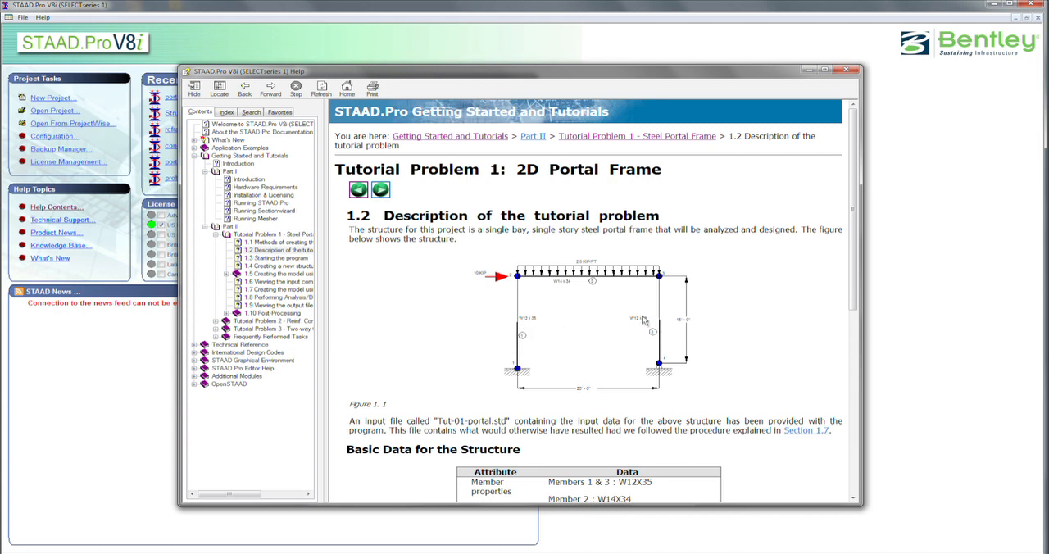
mouse_move(568, 288)
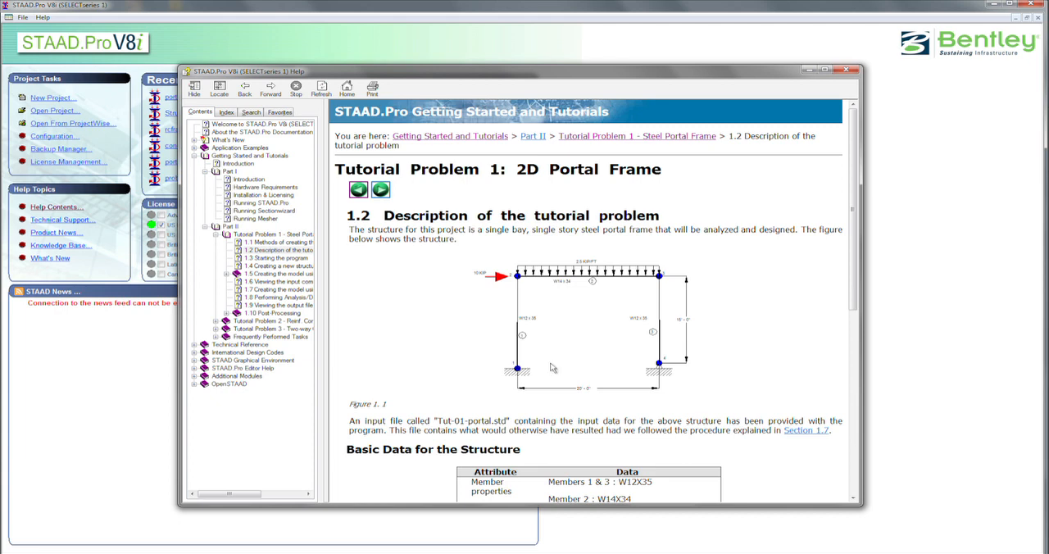
mouse_move(523, 371)
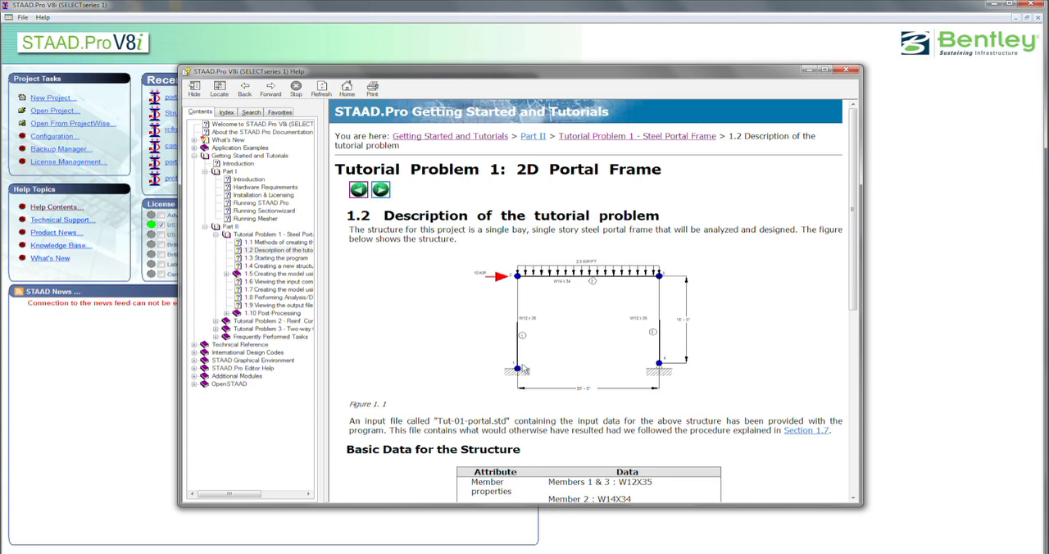
mouse_move(650, 285)
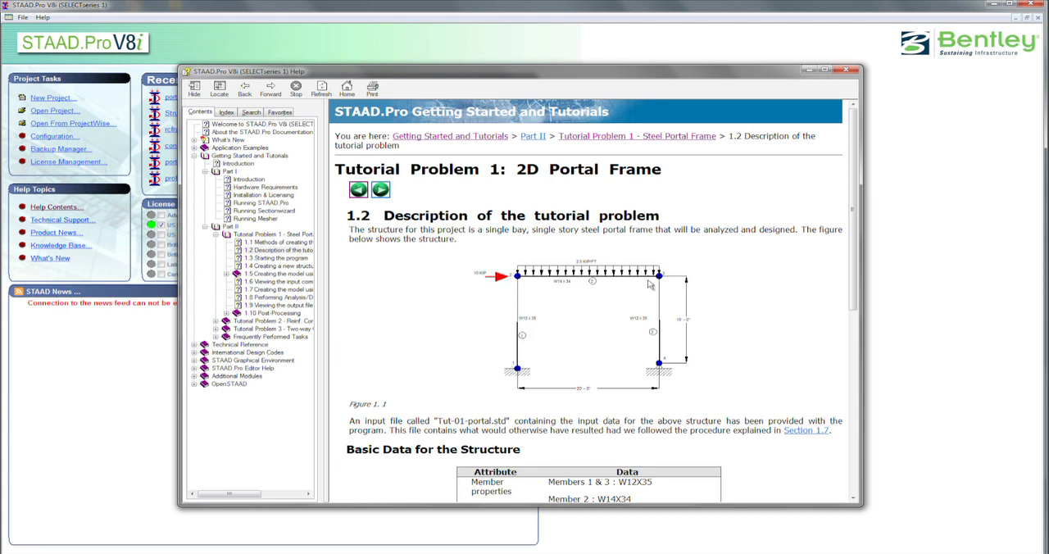
mouse_move(670, 364)
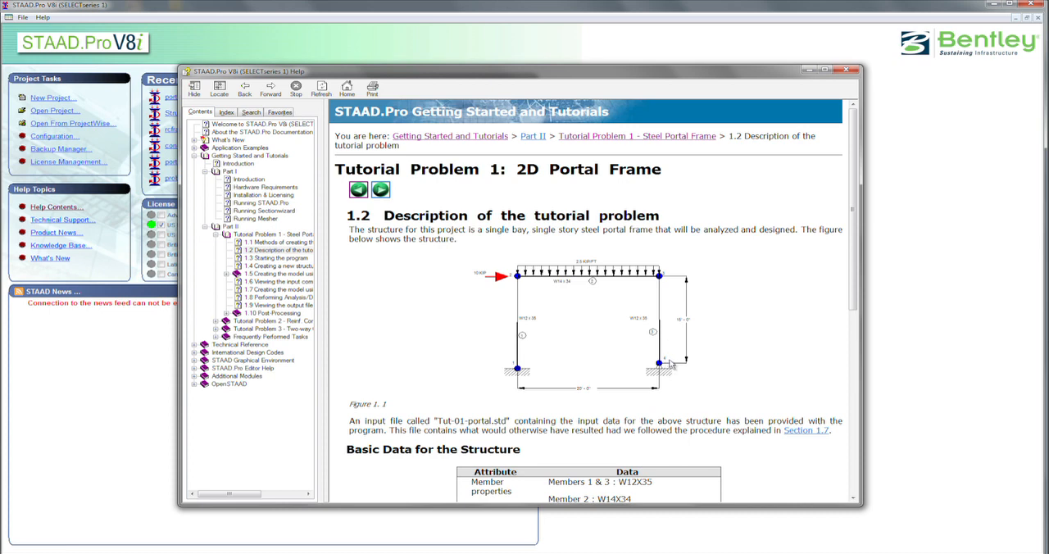
mouse_move(529, 343)
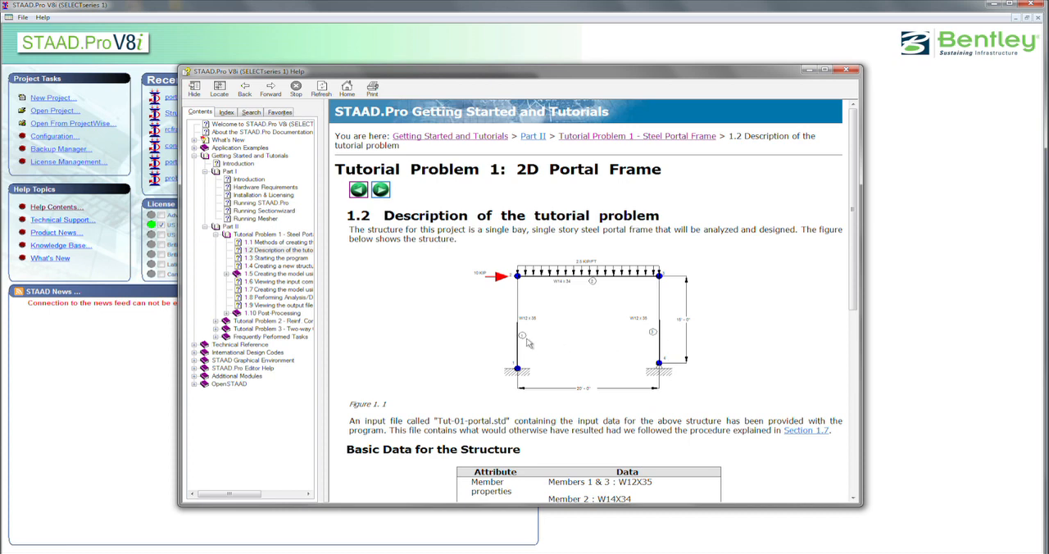
mouse_move(510, 347)
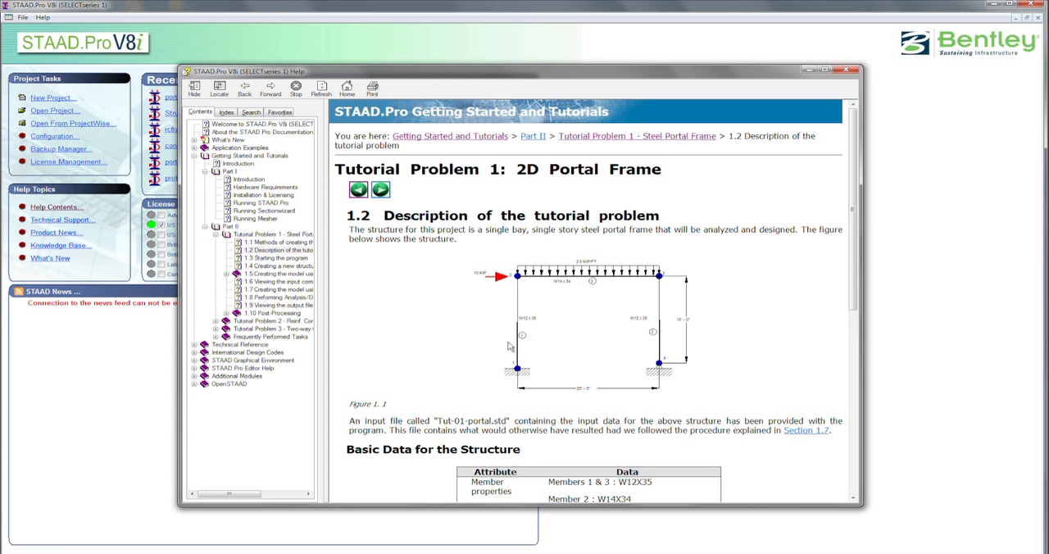
mouse_move(639, 365)
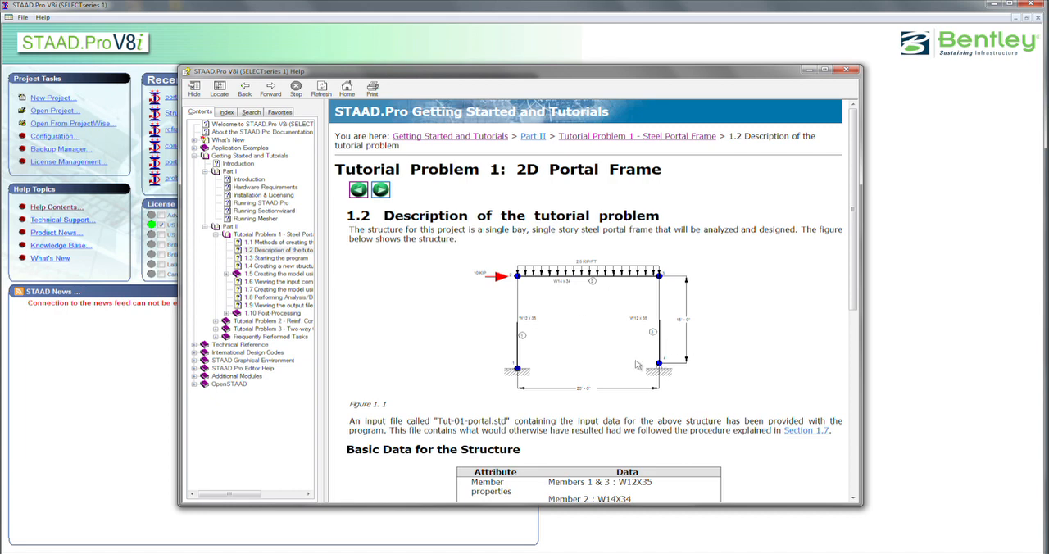
mouse_move(597, 412)
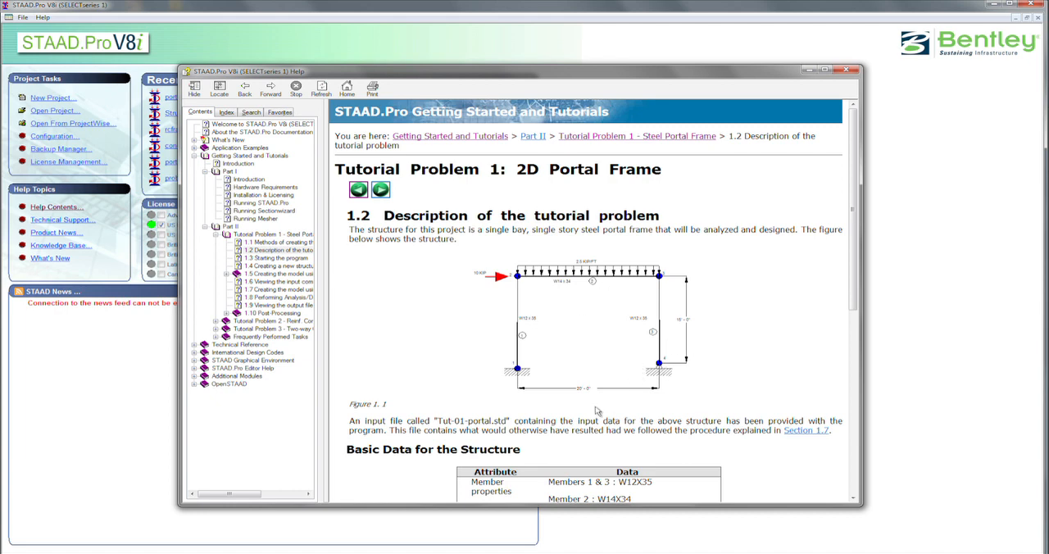
mouse_move(622, 396)
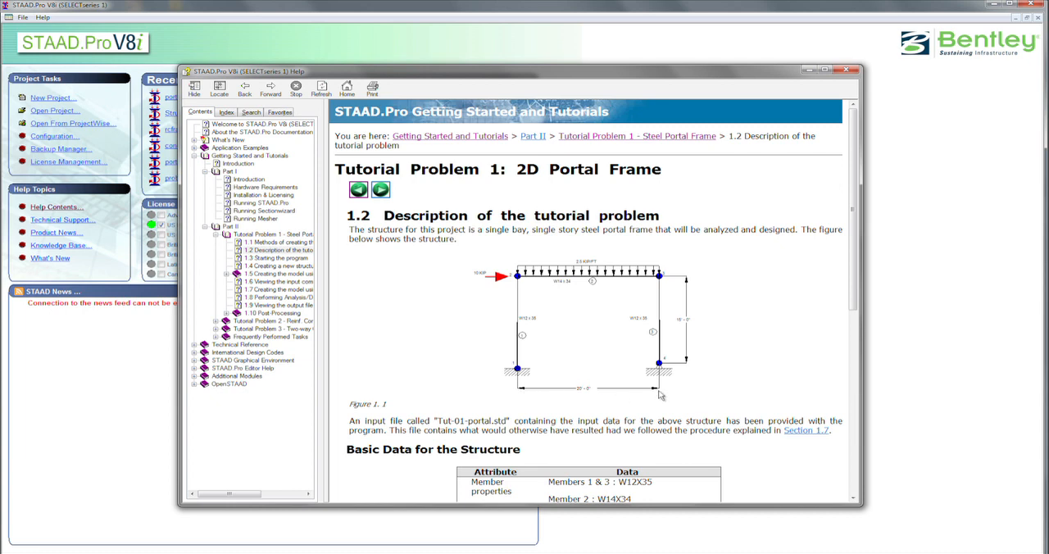
mouse_move(687, 315)
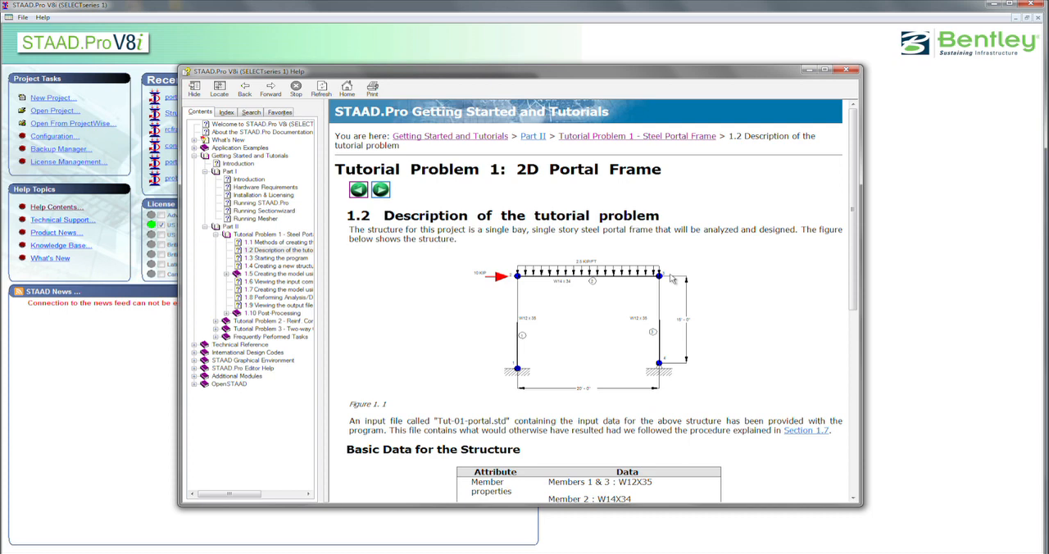
mouse_move(696, 318)
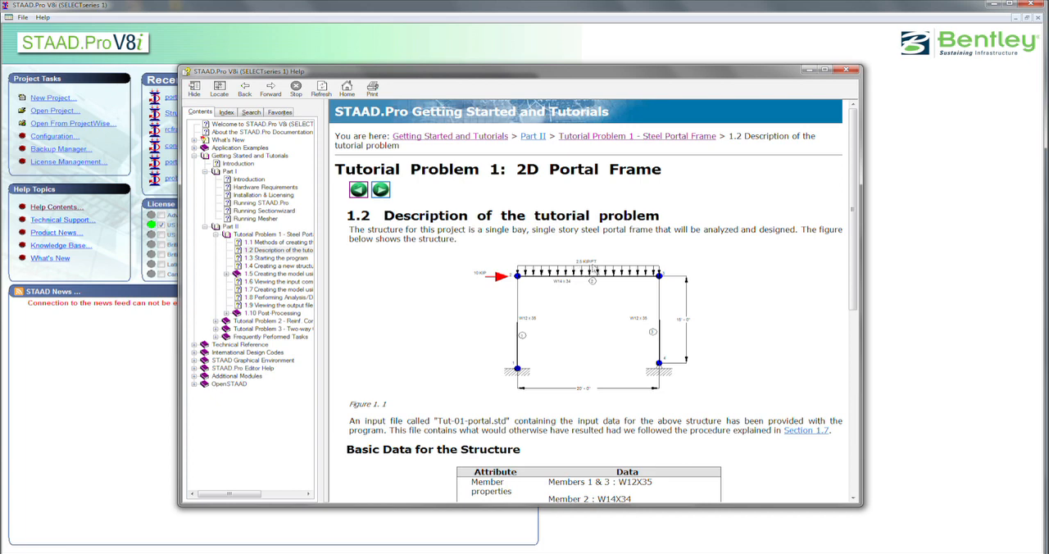
mouse_move(499, 290)
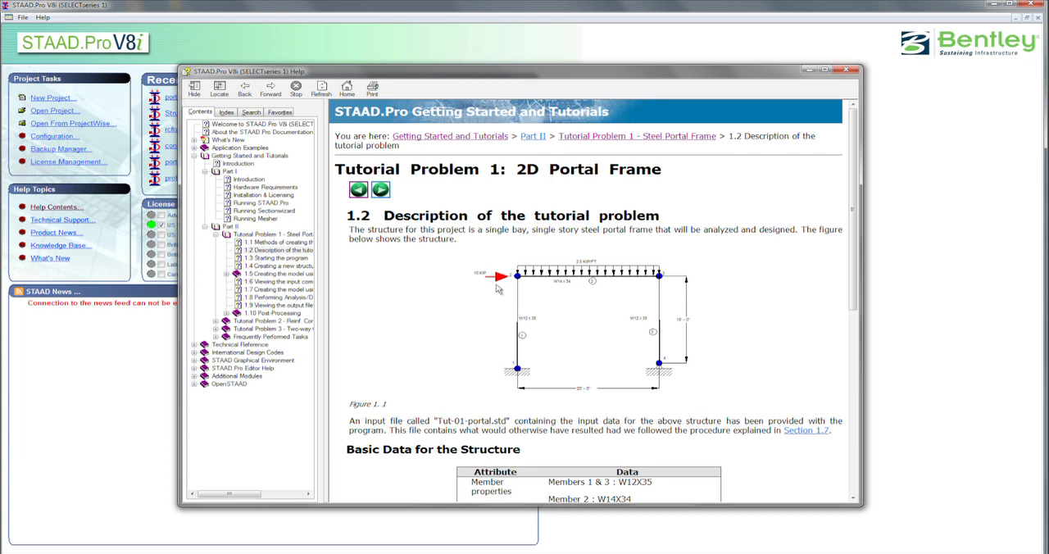
mouse_move(509, 286)
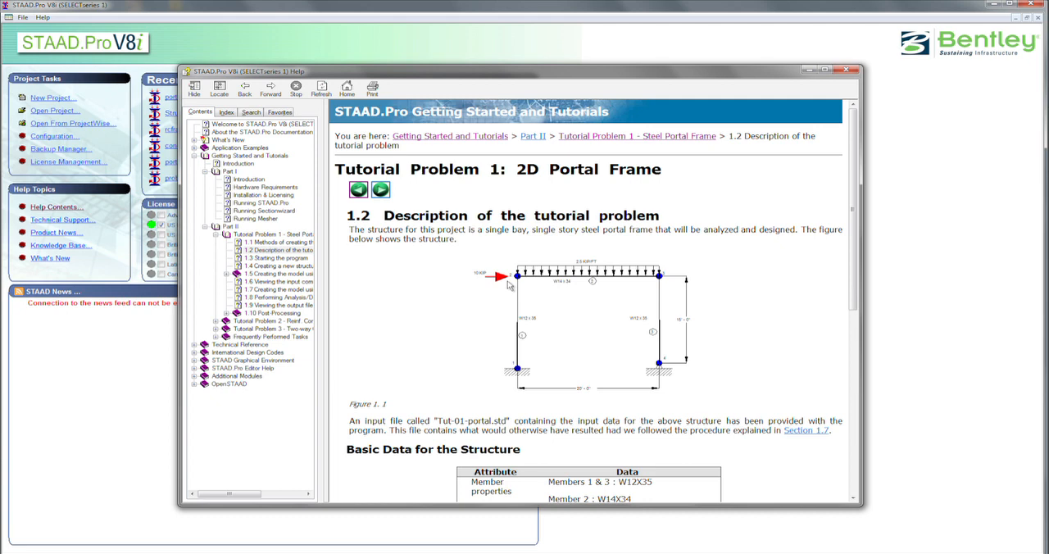
Scroll through the 1.2 portal frame description and its data table
scroll("down", 3)
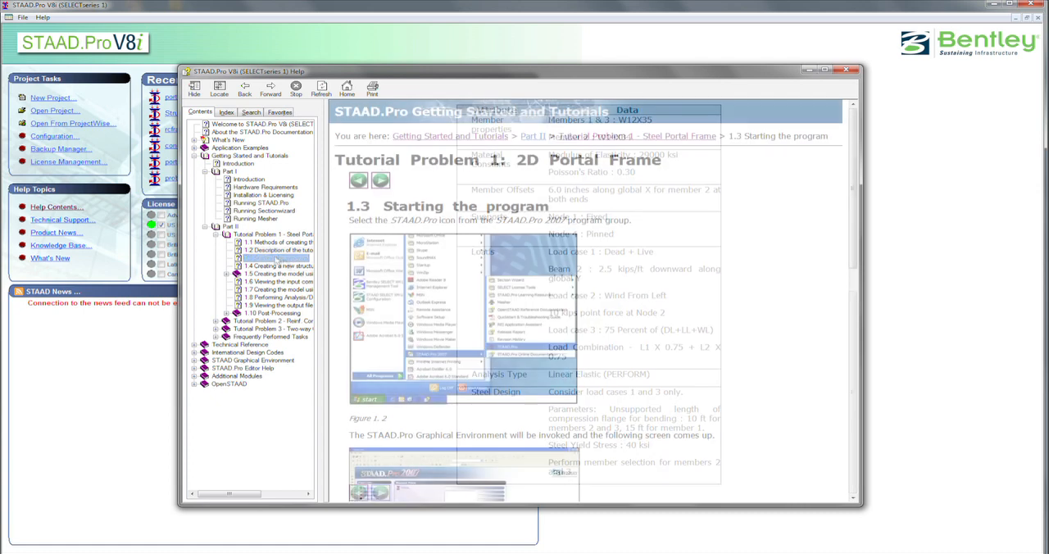
Open '1.3 Starting the program' and scroll down to the unit system note
left_click(277, 258)
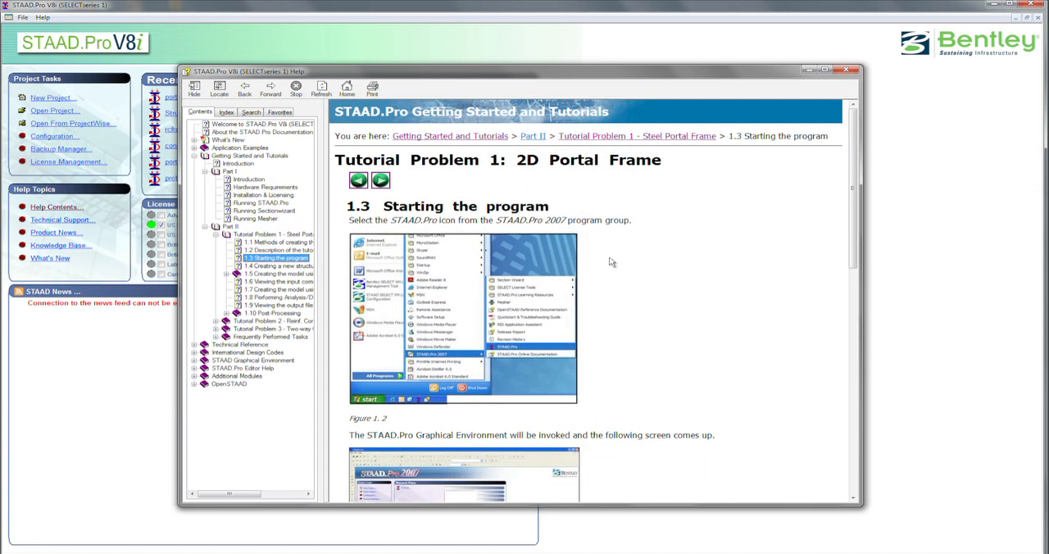
scroll("down", 3)
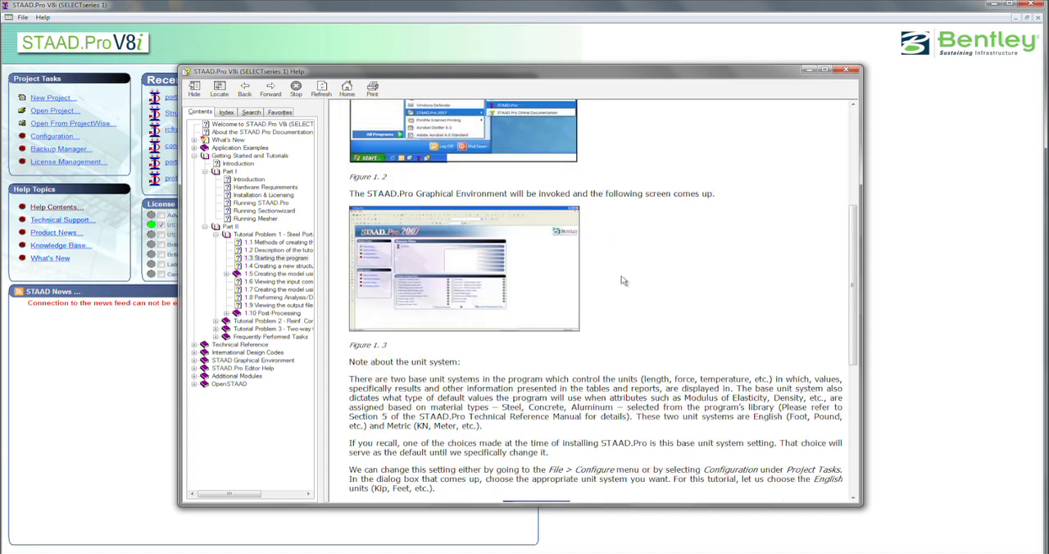
scroll("down", 3)
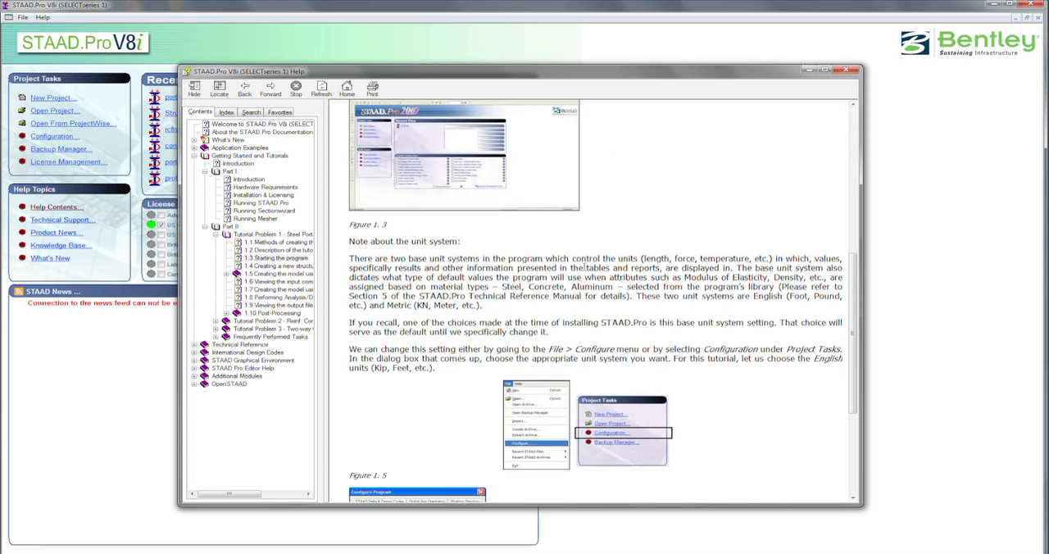
mouse_move(588, 397)
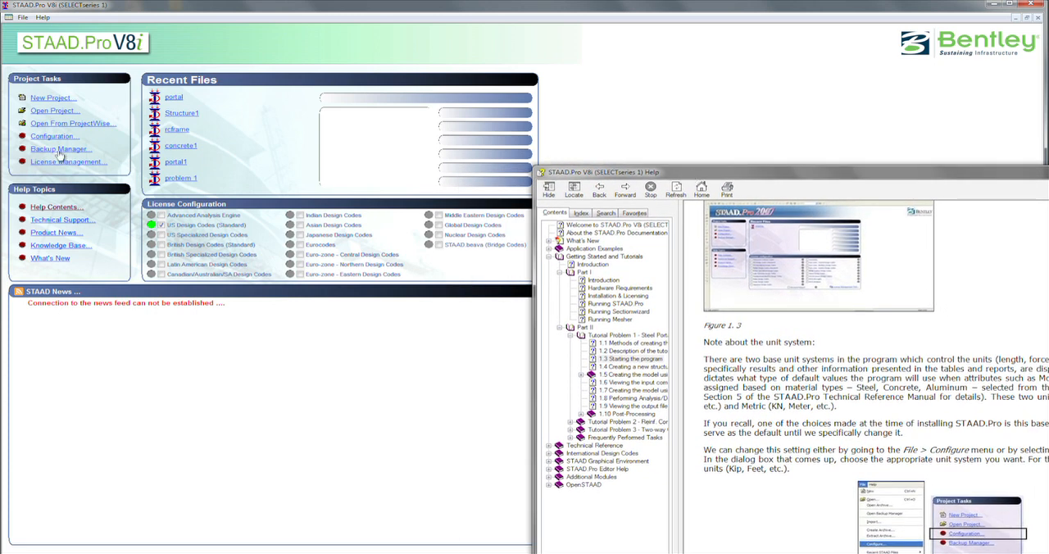
mouse_move(51, 138)
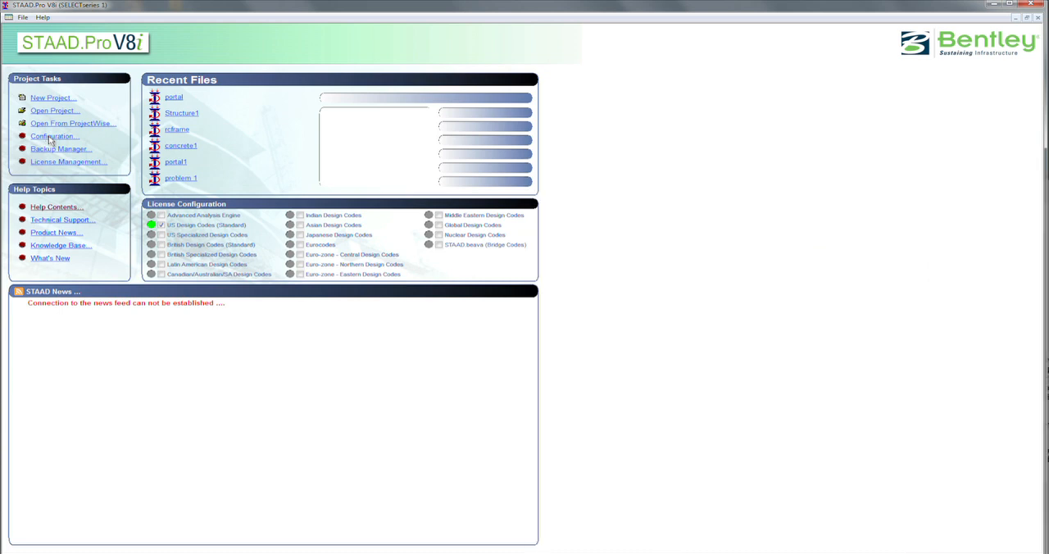
Change the Configuration base unit from Metric to English, apply and accept
left_click(53, 136)
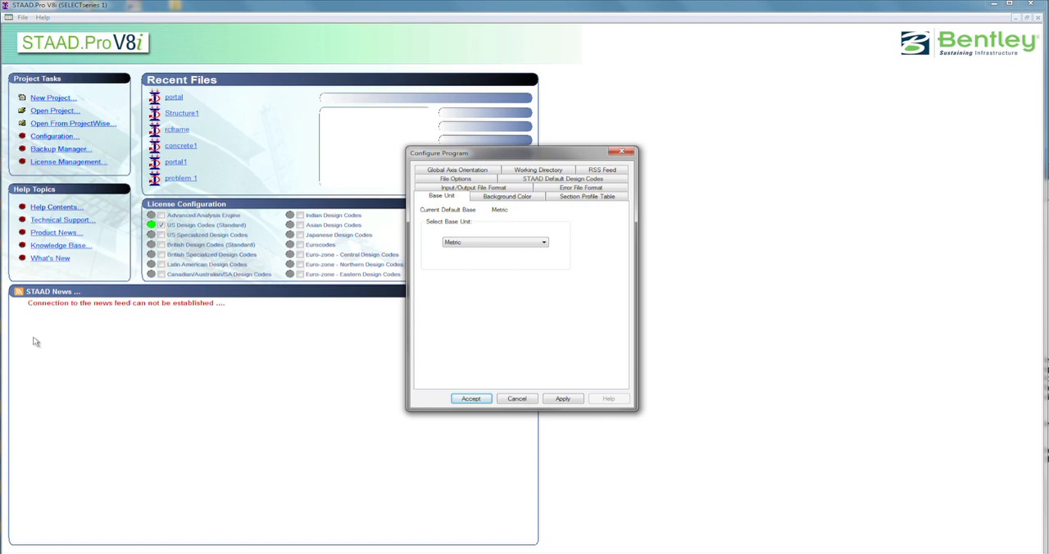
mouse_move(249, 347)
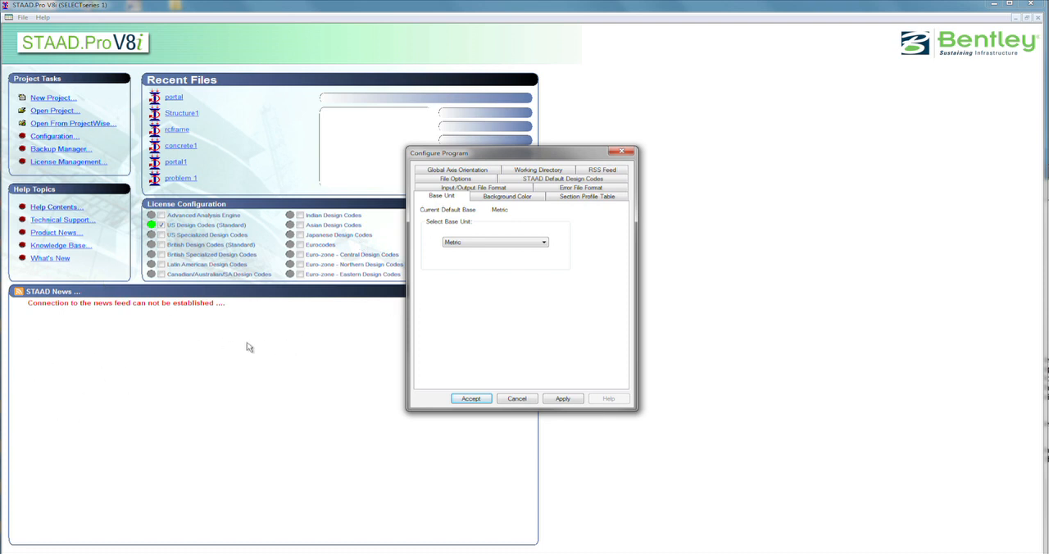
mouse_move(181, 333)
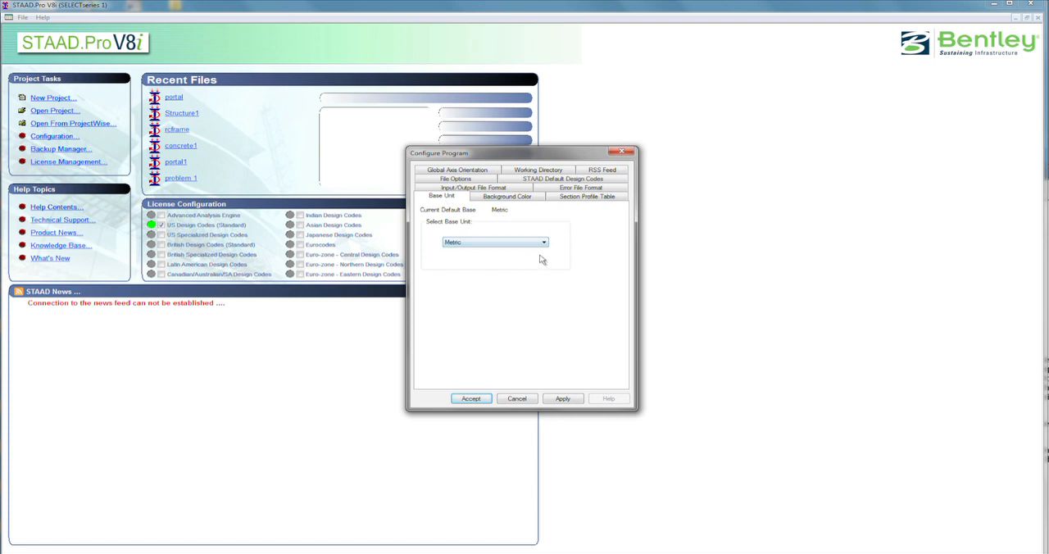
left_click(544, 242)
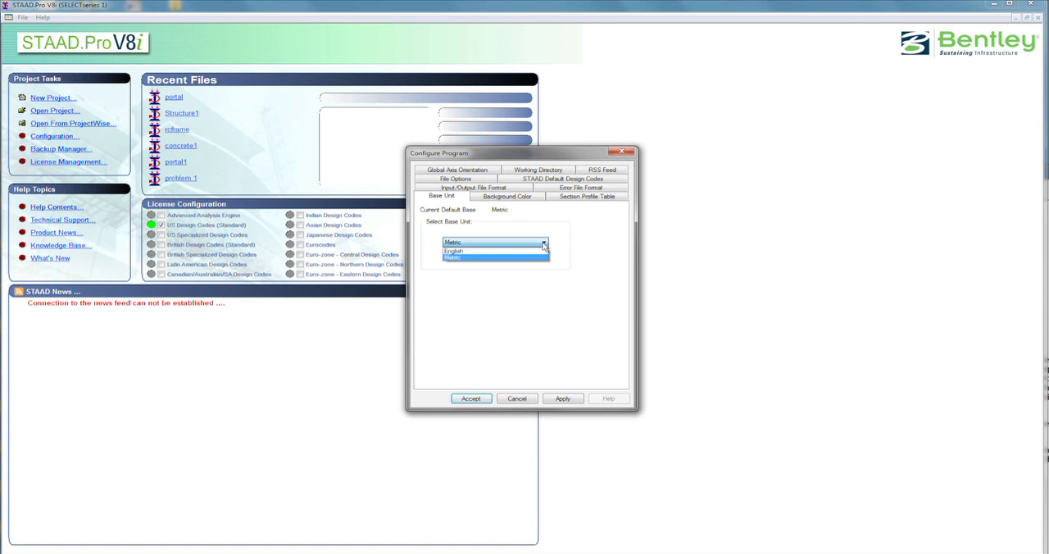
left_click(453, 251)
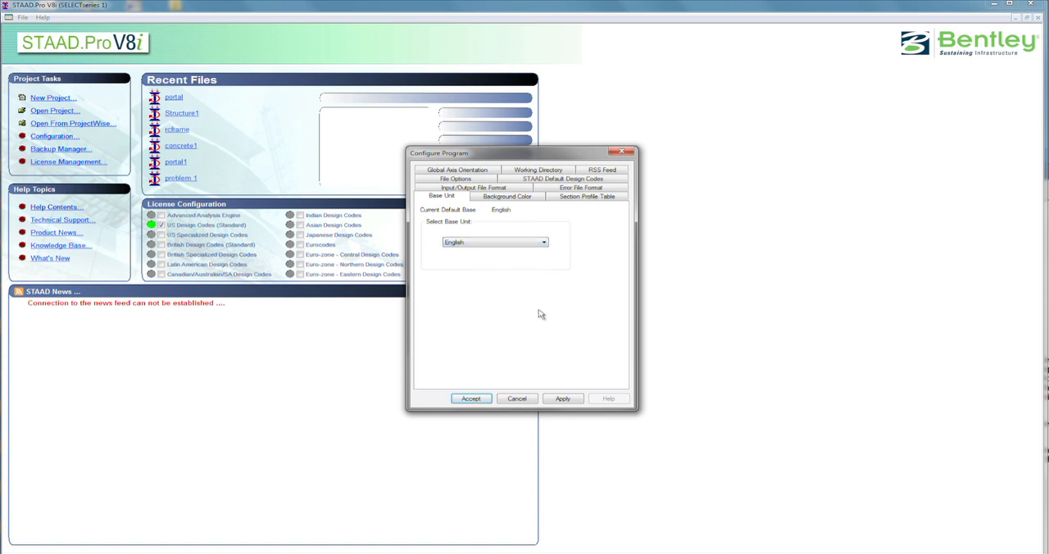
mouse_move(560, 328)
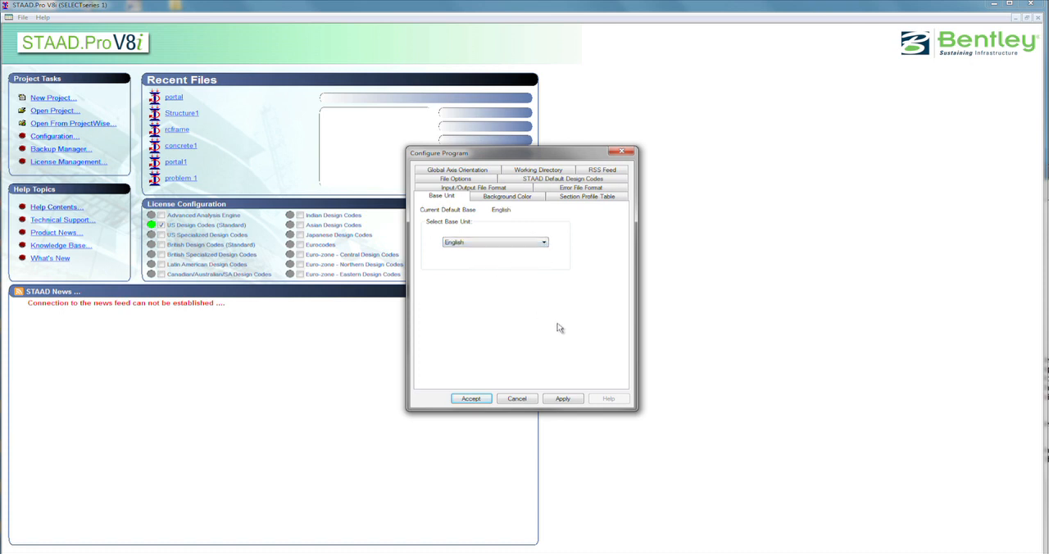
mouse_move(542, 426)
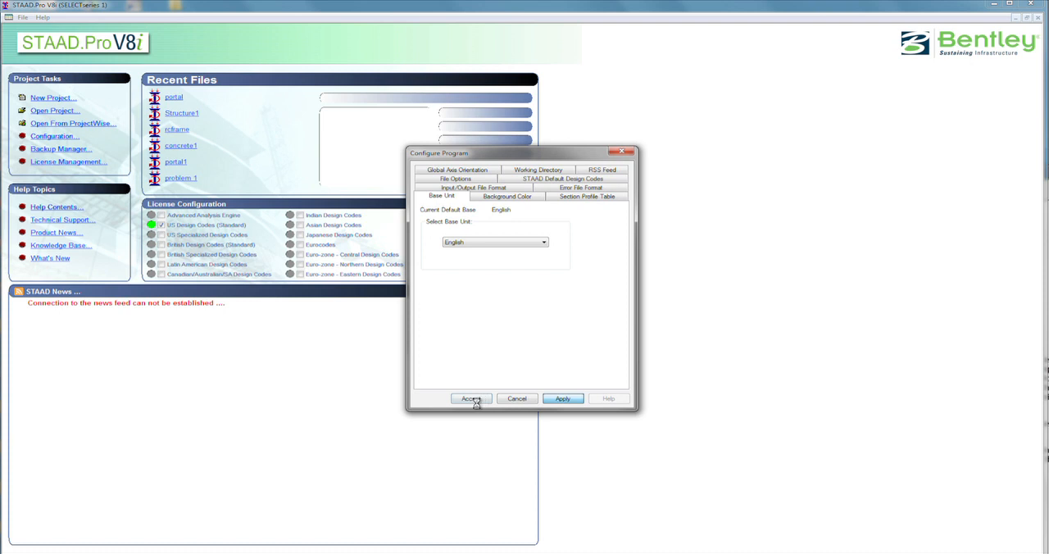
left_click(471, 399)
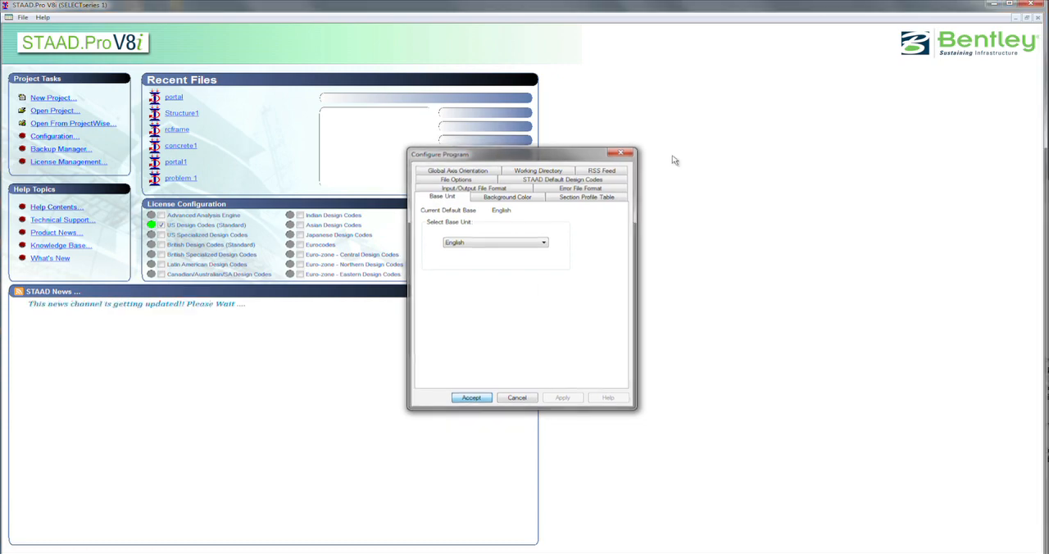
left_click(471, 397)
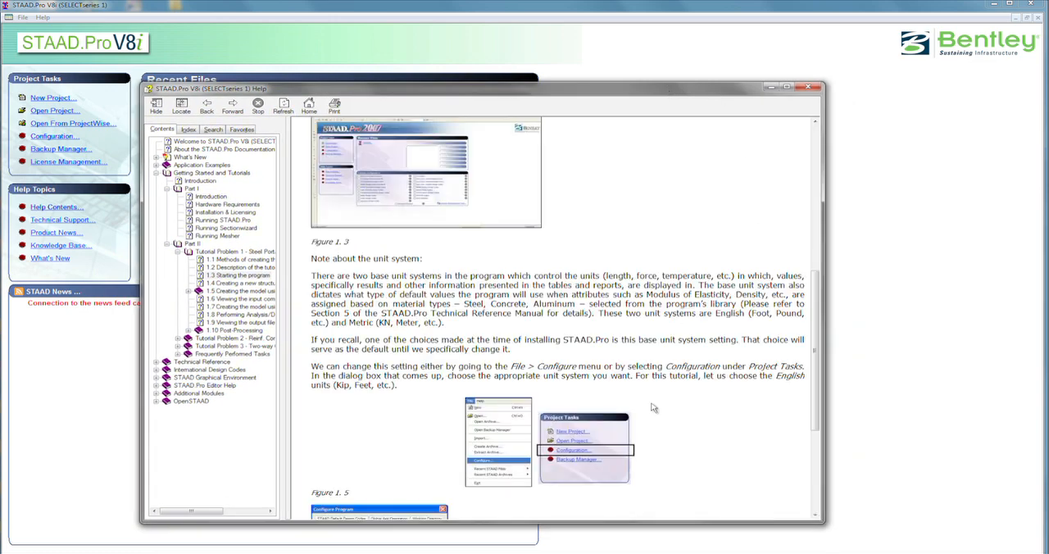
Advance to help page '1.4 Creating a new structure' and scroll through it
scroll("down", 3)
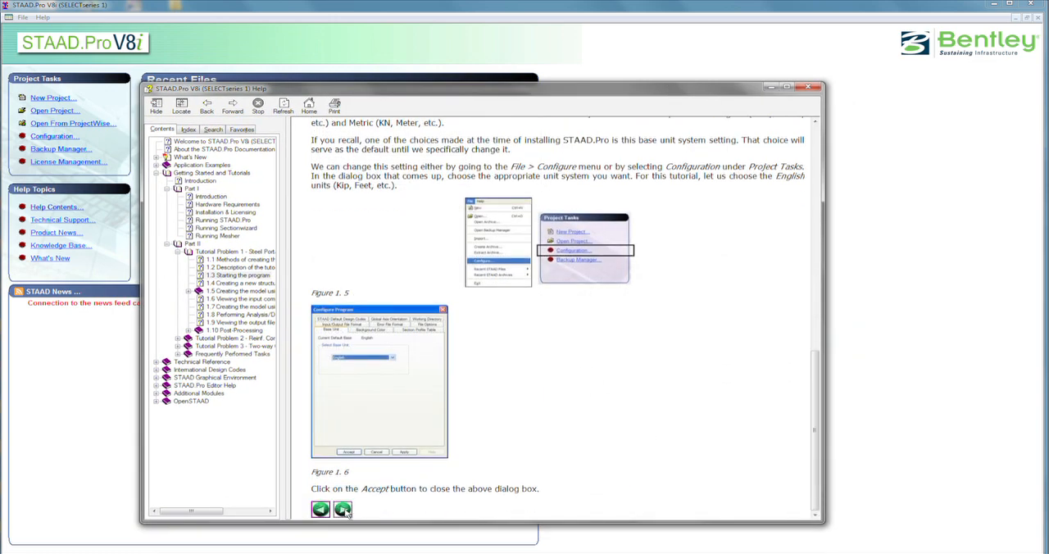
left_click(342, 509)
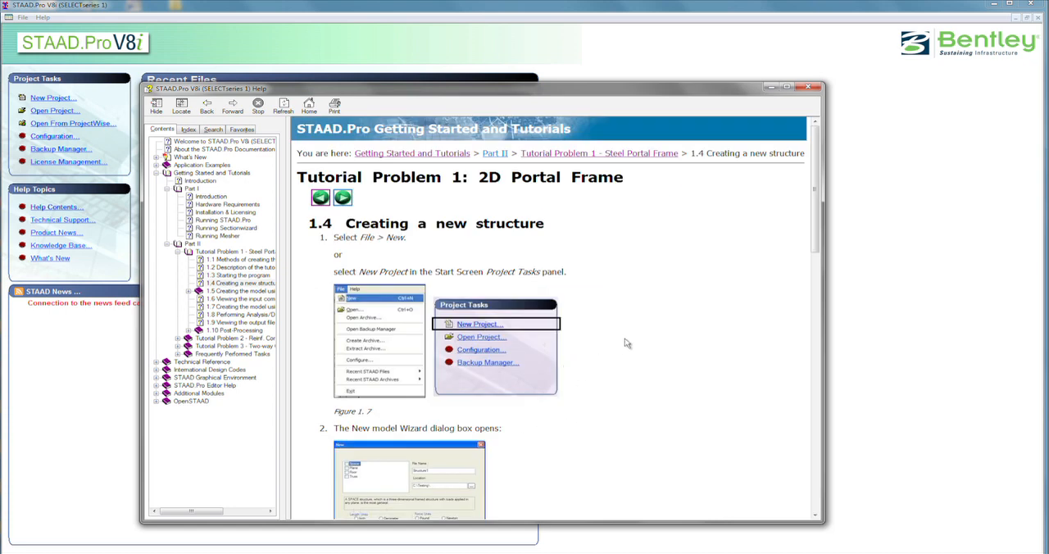
scroll("down", 3)
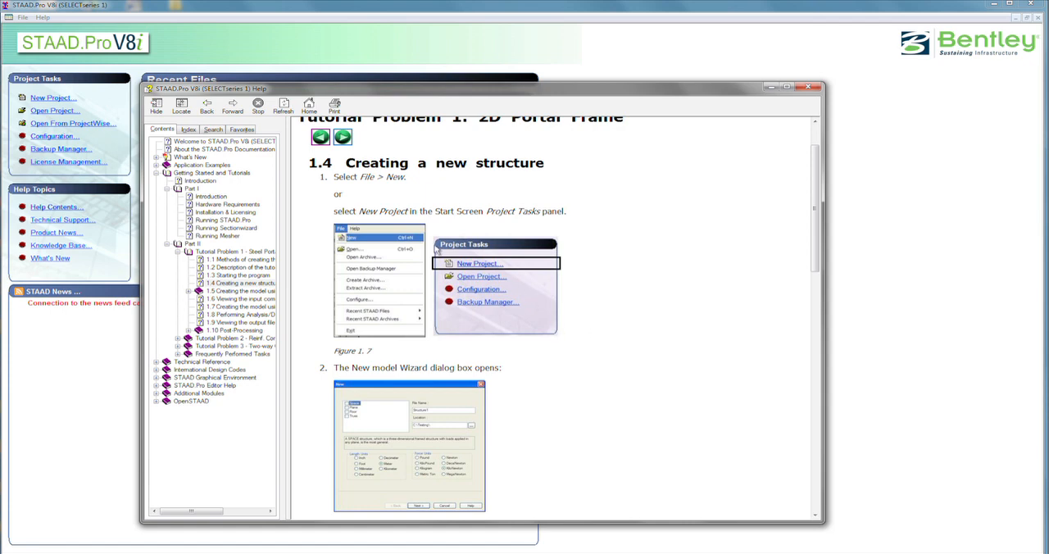
mouse_move(519, 235)
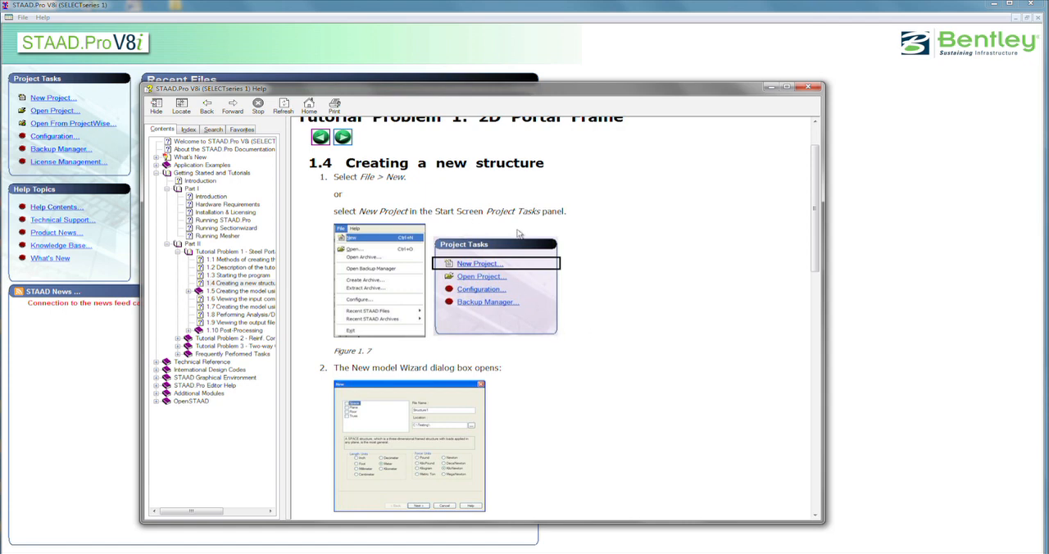
scroll("down", 3)
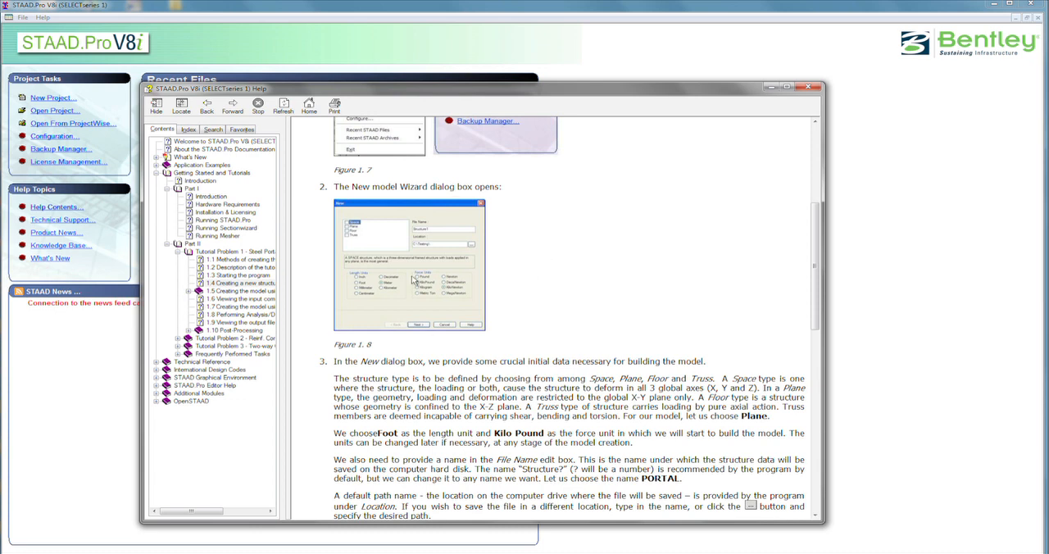
scroll("down", 3)
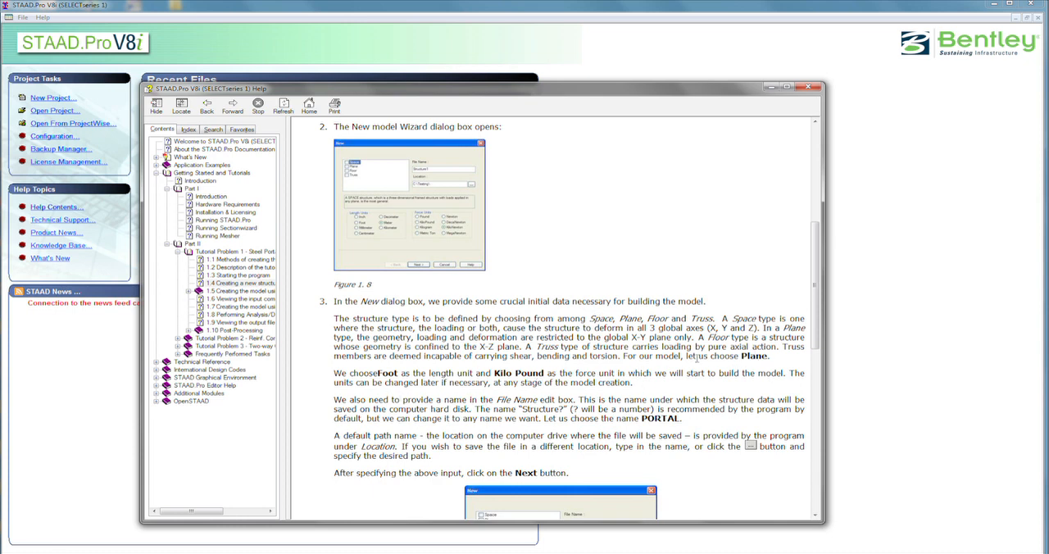
scroll("down", 3)
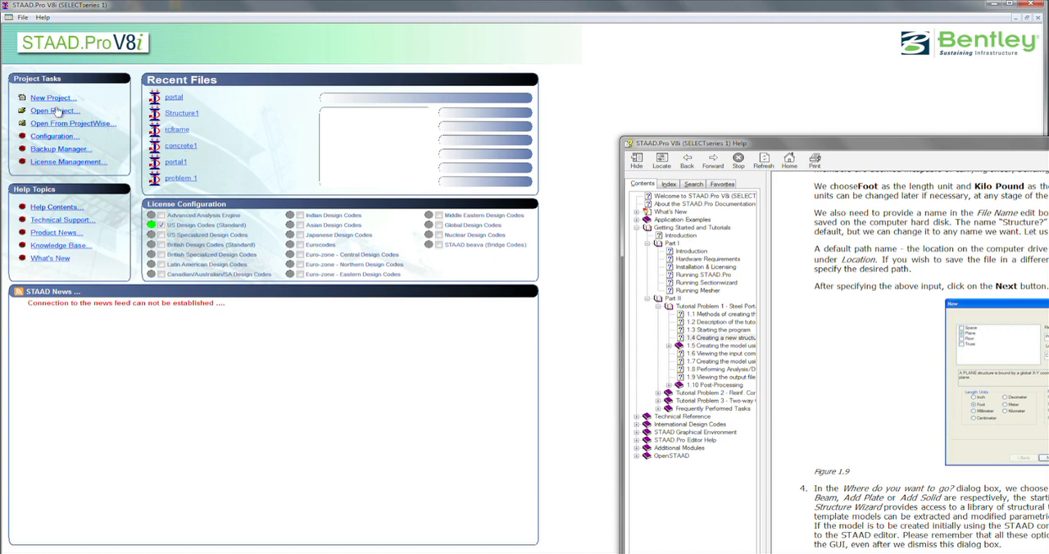
Start a New Project and choose the Plane structure type
left_click(52, 98)
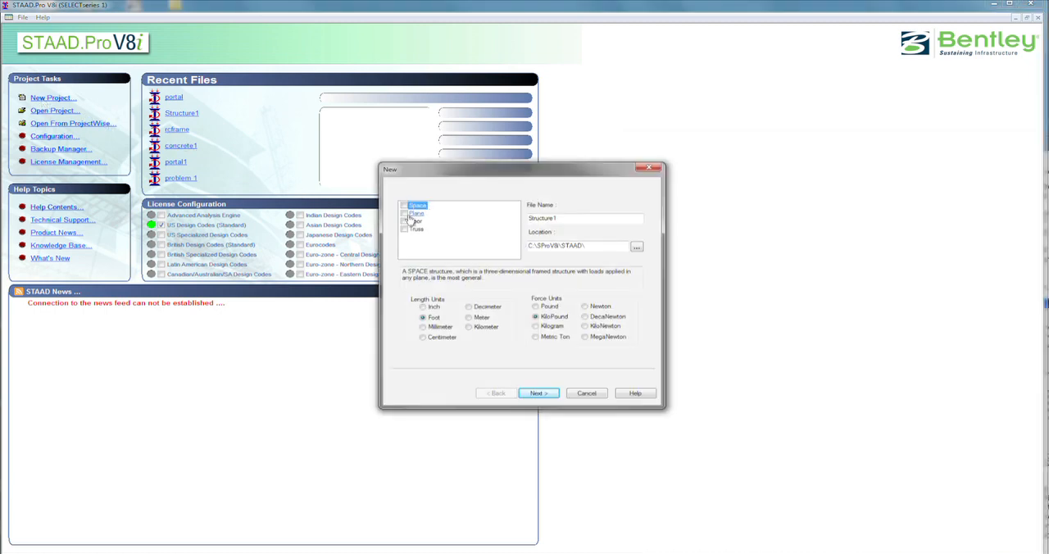
left_click(416, 213)
type("PORTAL")
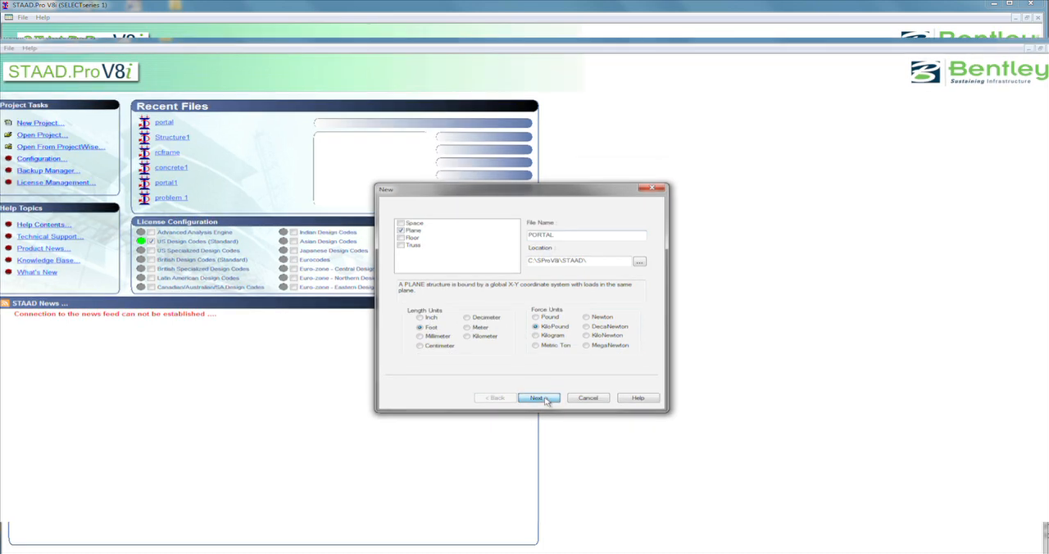
Continue past the New dialog and finish with Add Beam selected
left_click(536, 398)
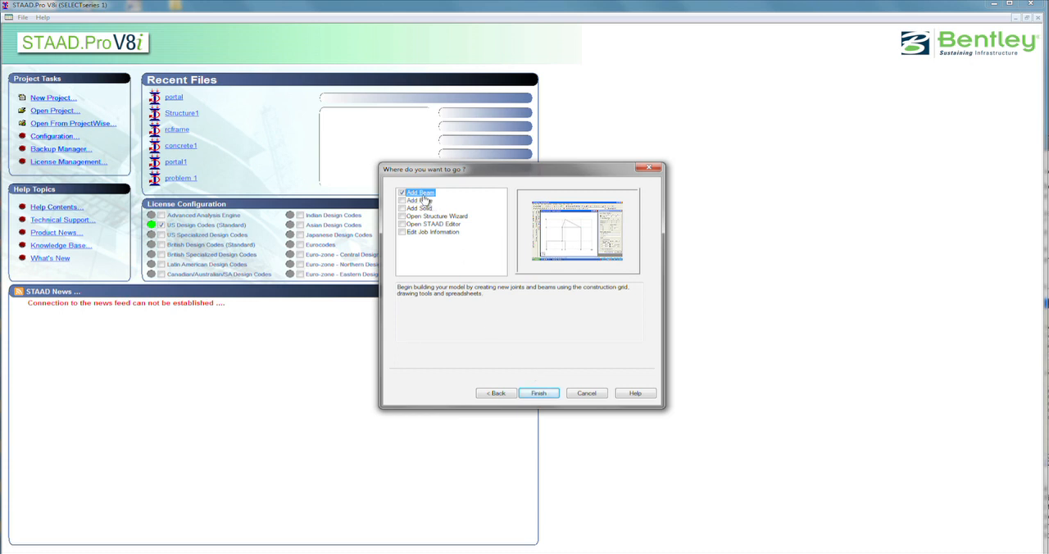
mouse_move(569, 374)
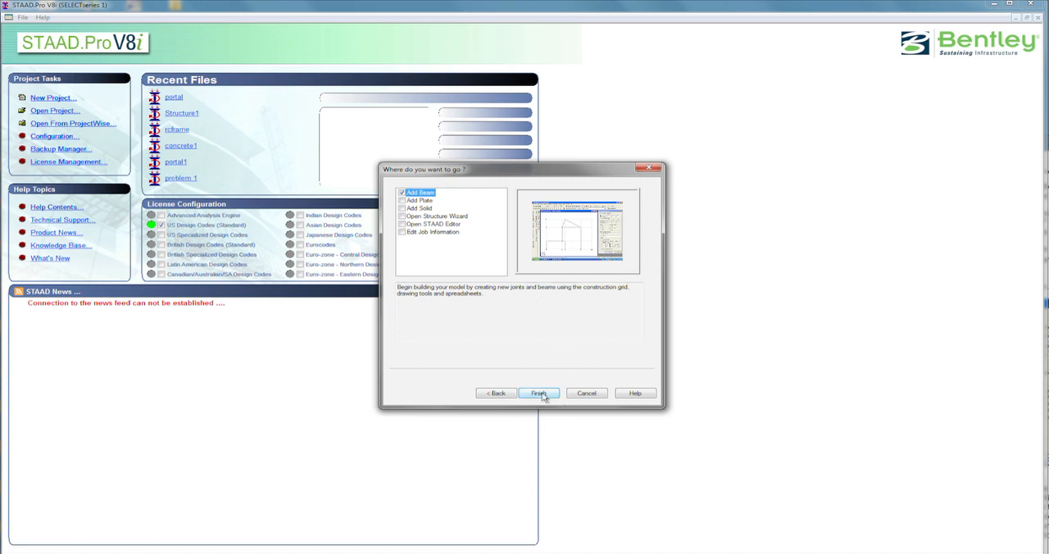
left_click(538, 393)
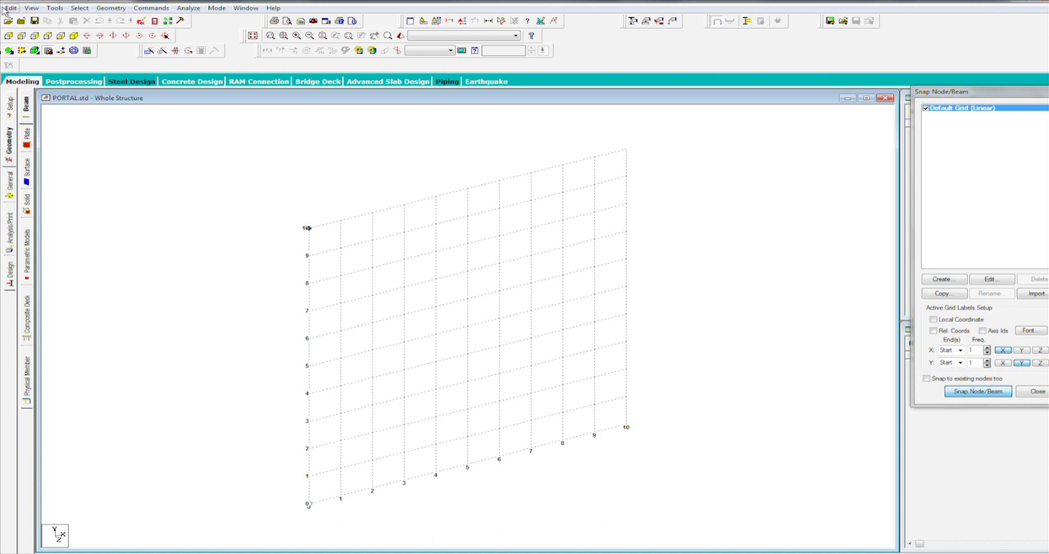
mouse_move(309, 228)
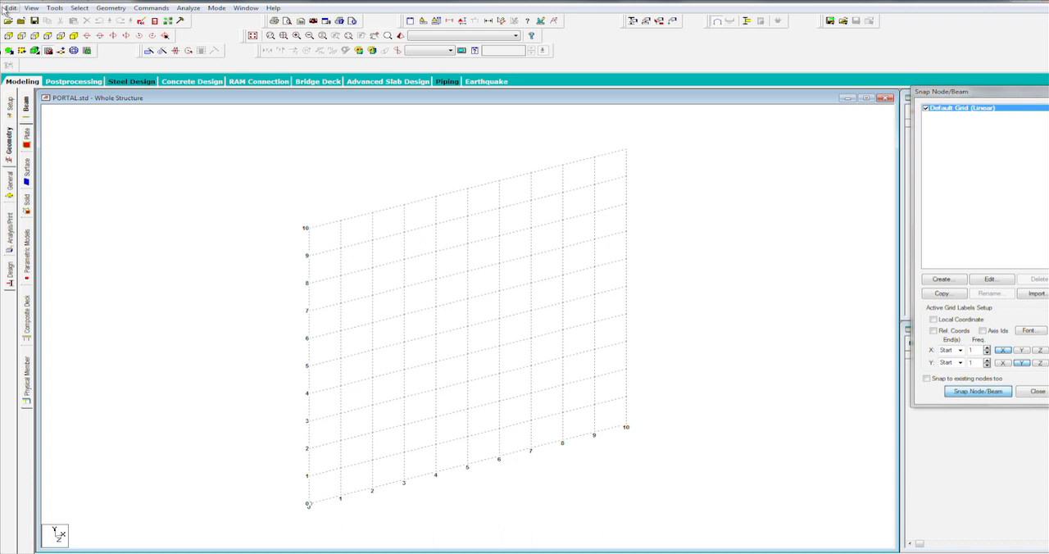
mouse_move(310, 228)
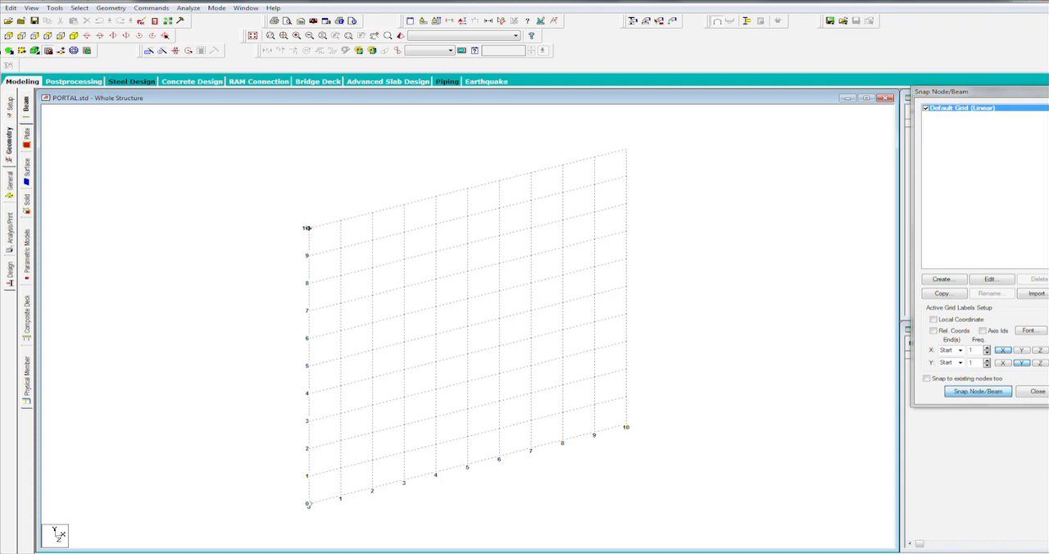
mouse_move(309, 338)
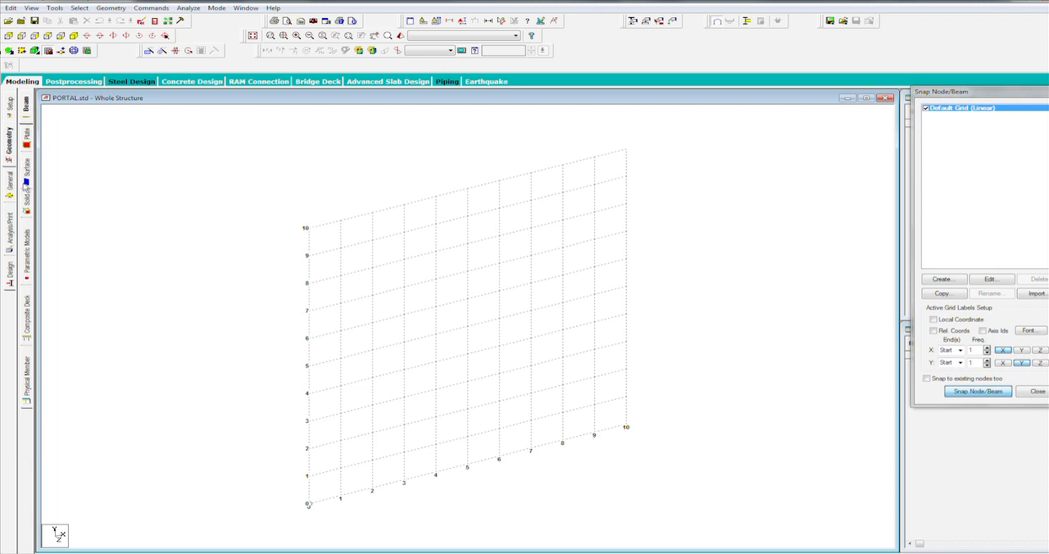
mouse_move(309, 228)
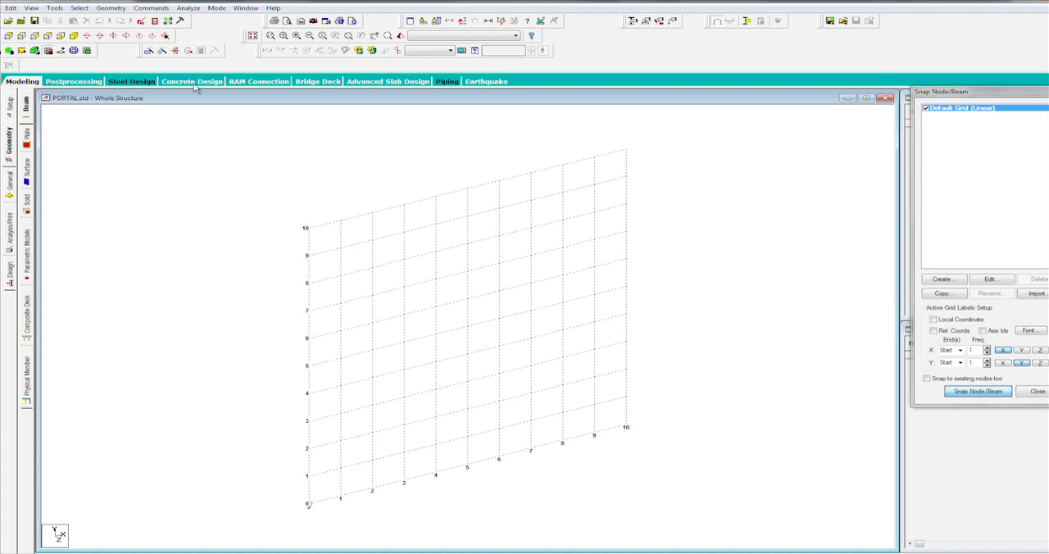
mouse_move(264, 86)
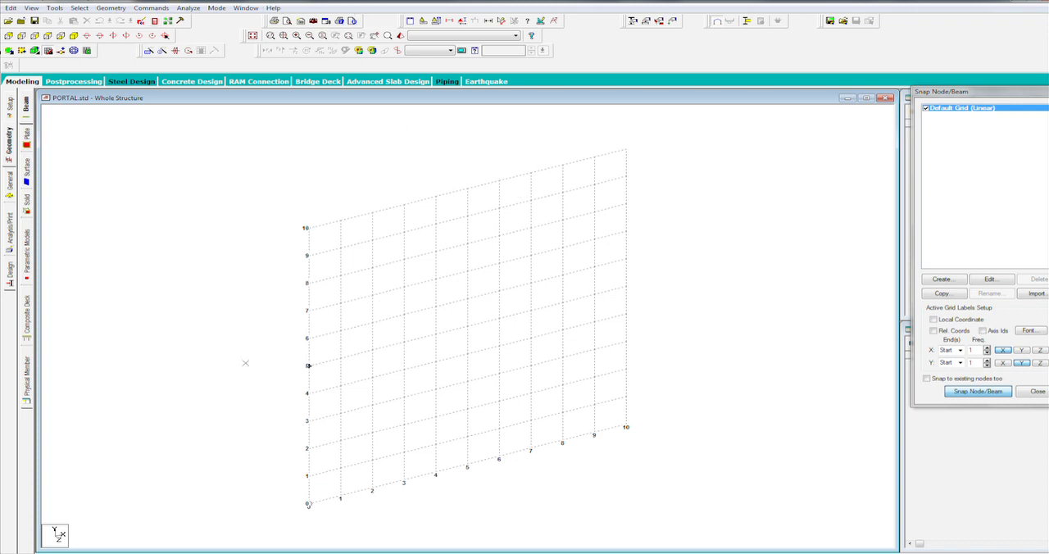
mouse_move(779, 270)
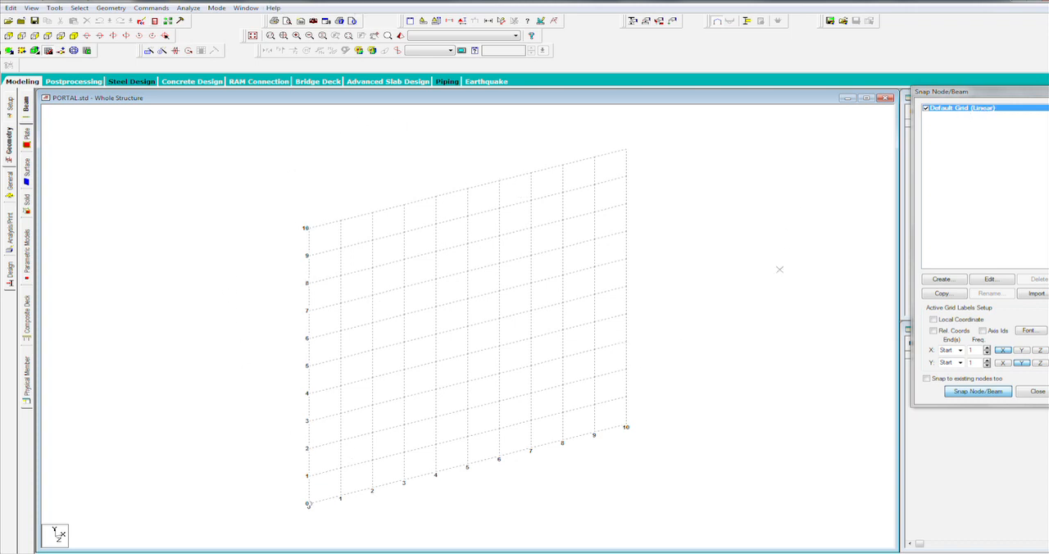